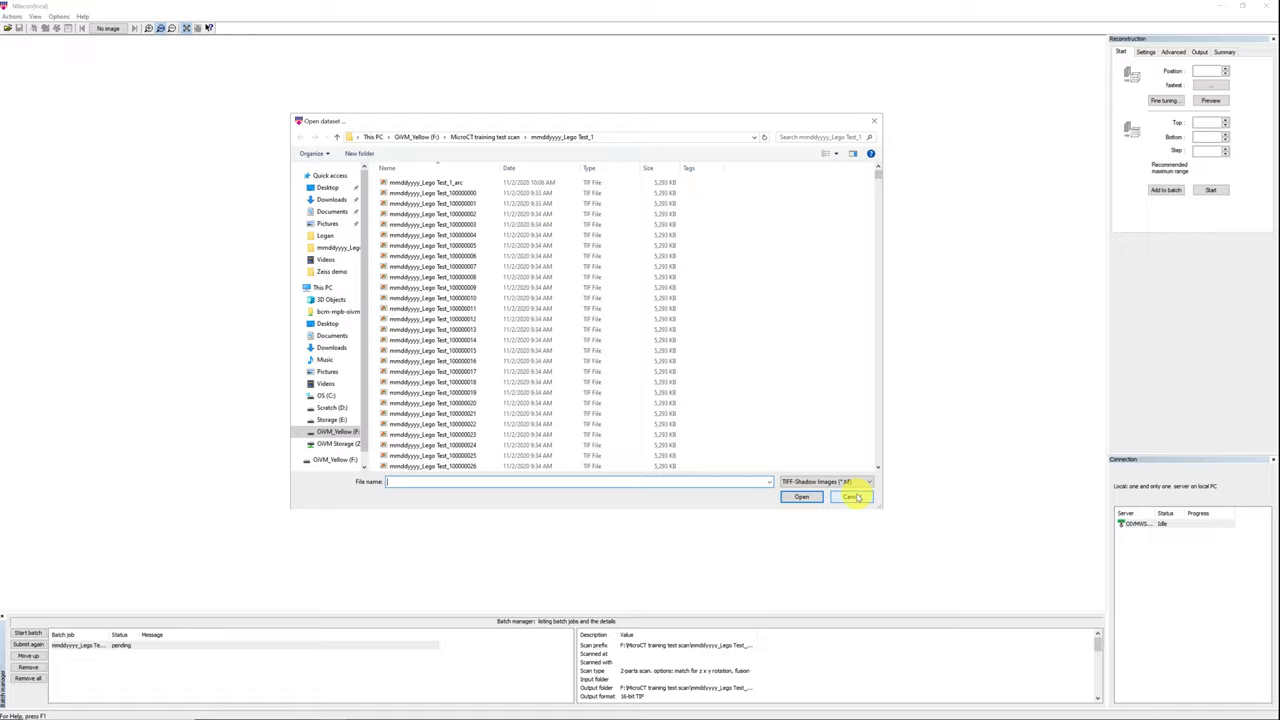
Step: Cancel the Open dataset dialog without loading a scan
click(851, 497)
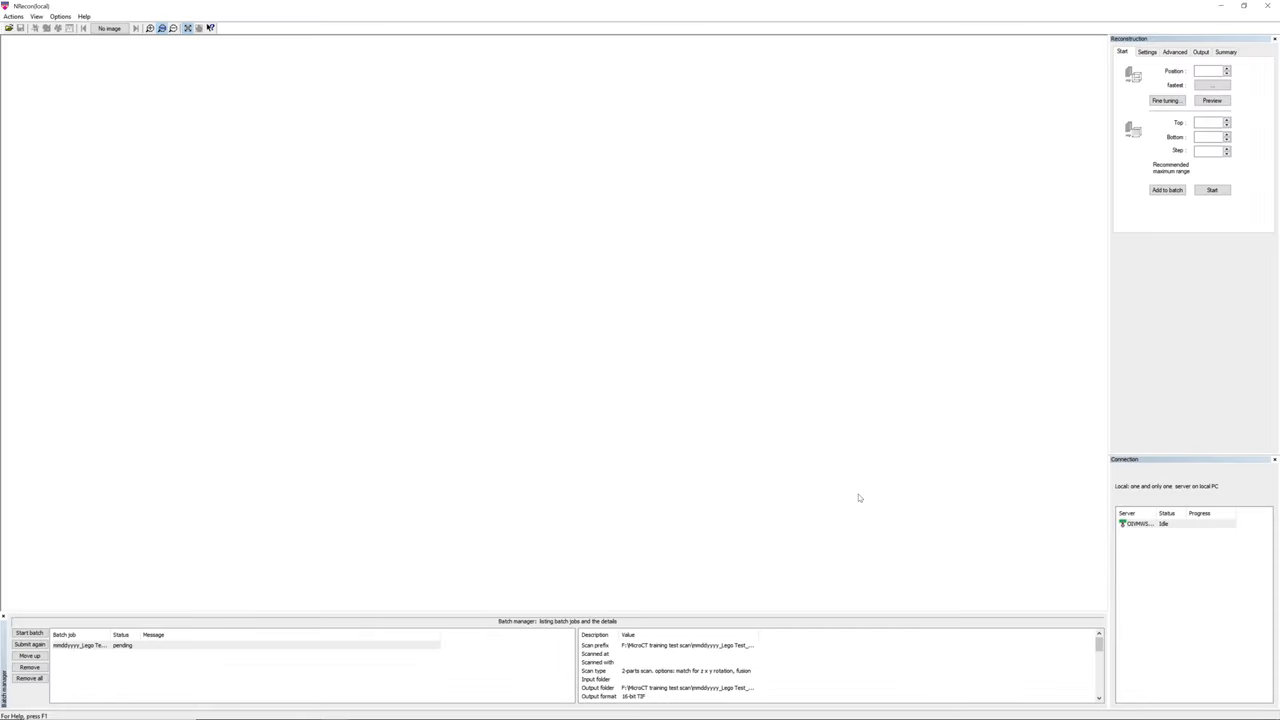
mouse_move(322, 257)
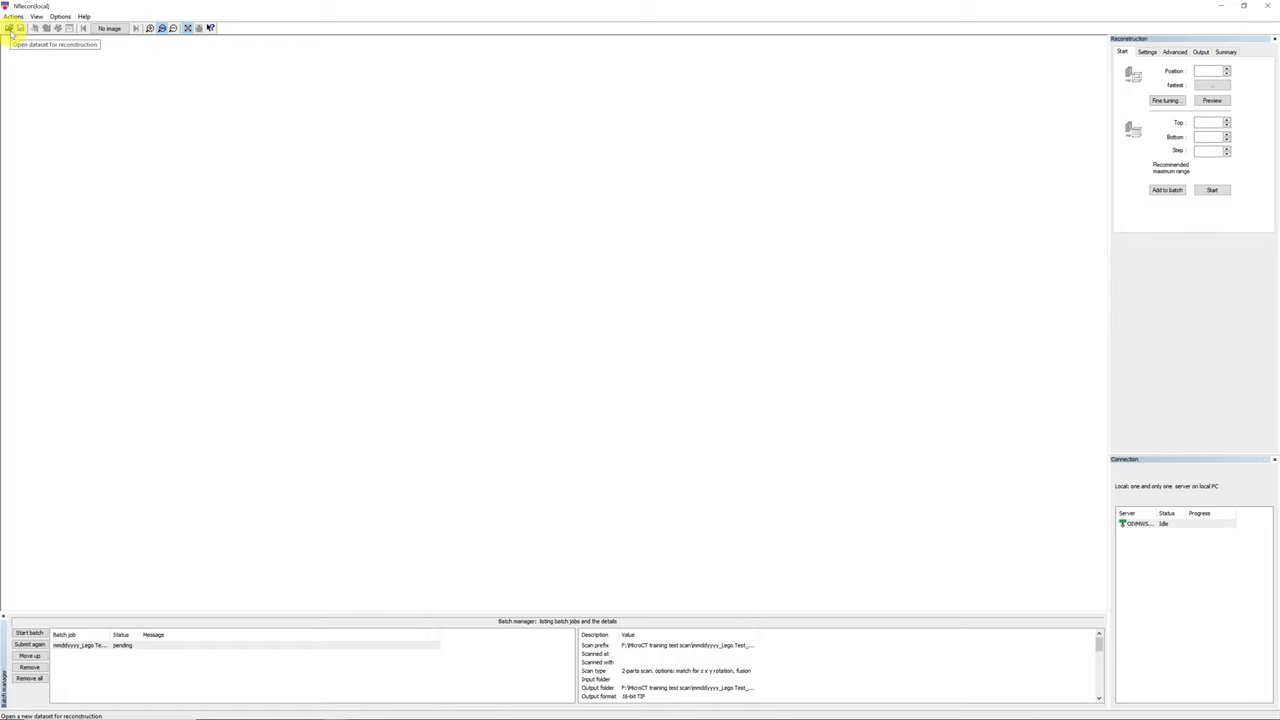
Step: Open a projection TIF from F:\MicroCT training test scan\mmddyyyy_Lego Test_1
click(11, 27)
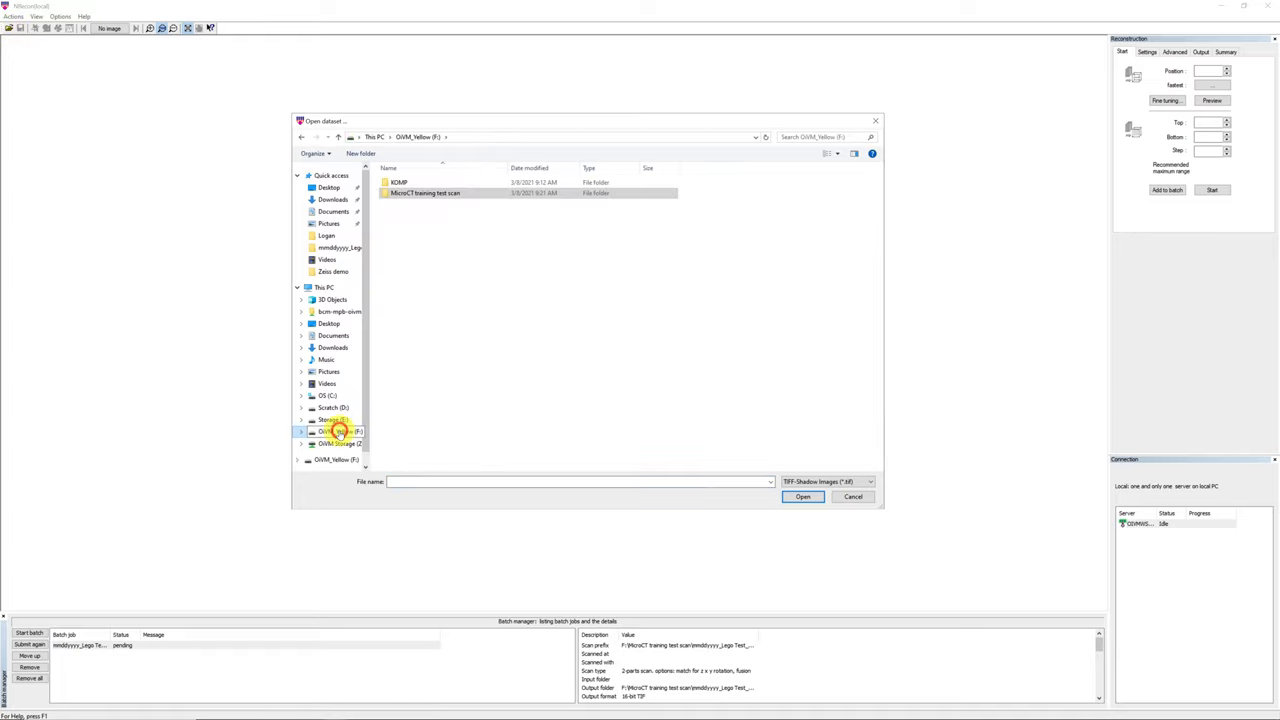
click(443, 193)
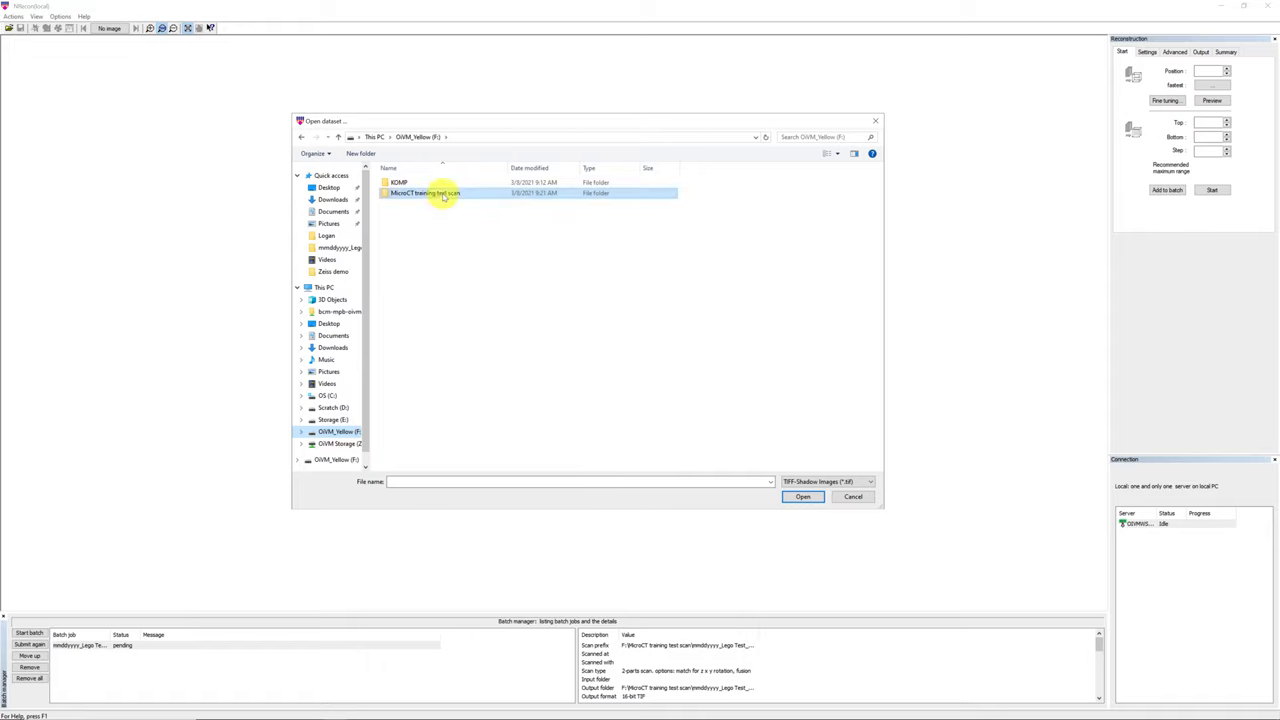
double_click(425, 192)
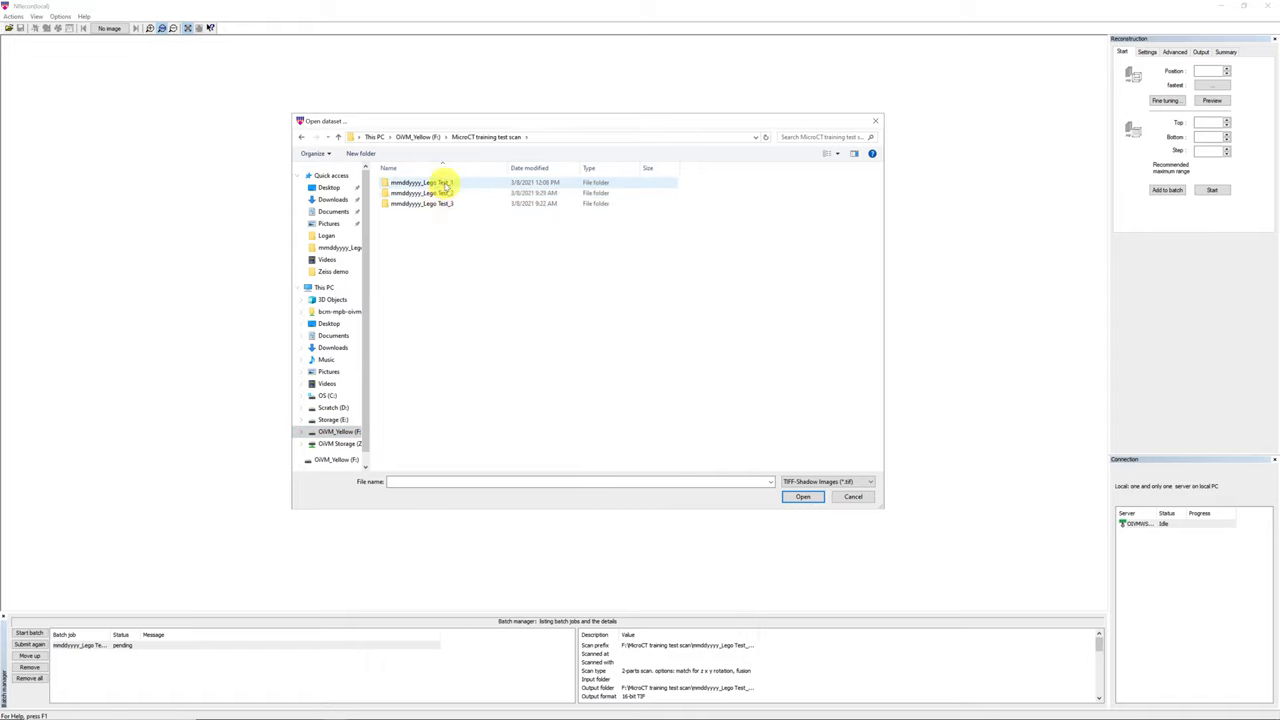
double_click(420, 182)
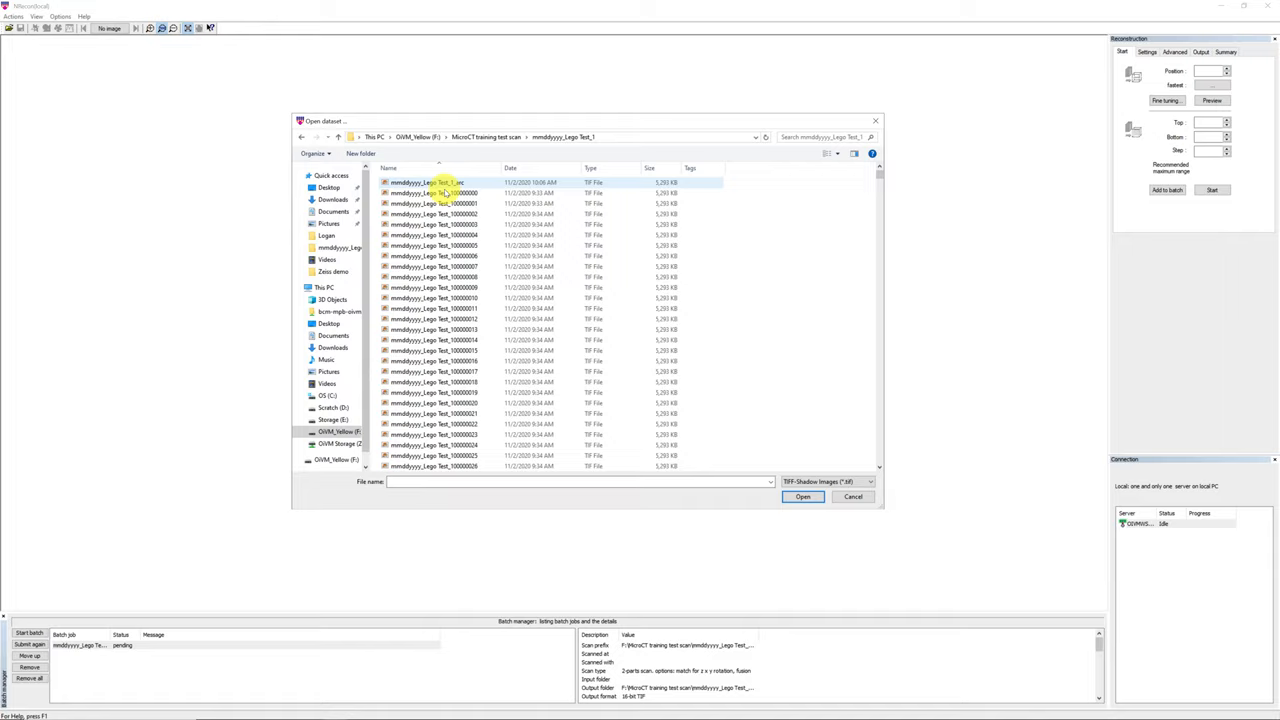
click(450, 224)
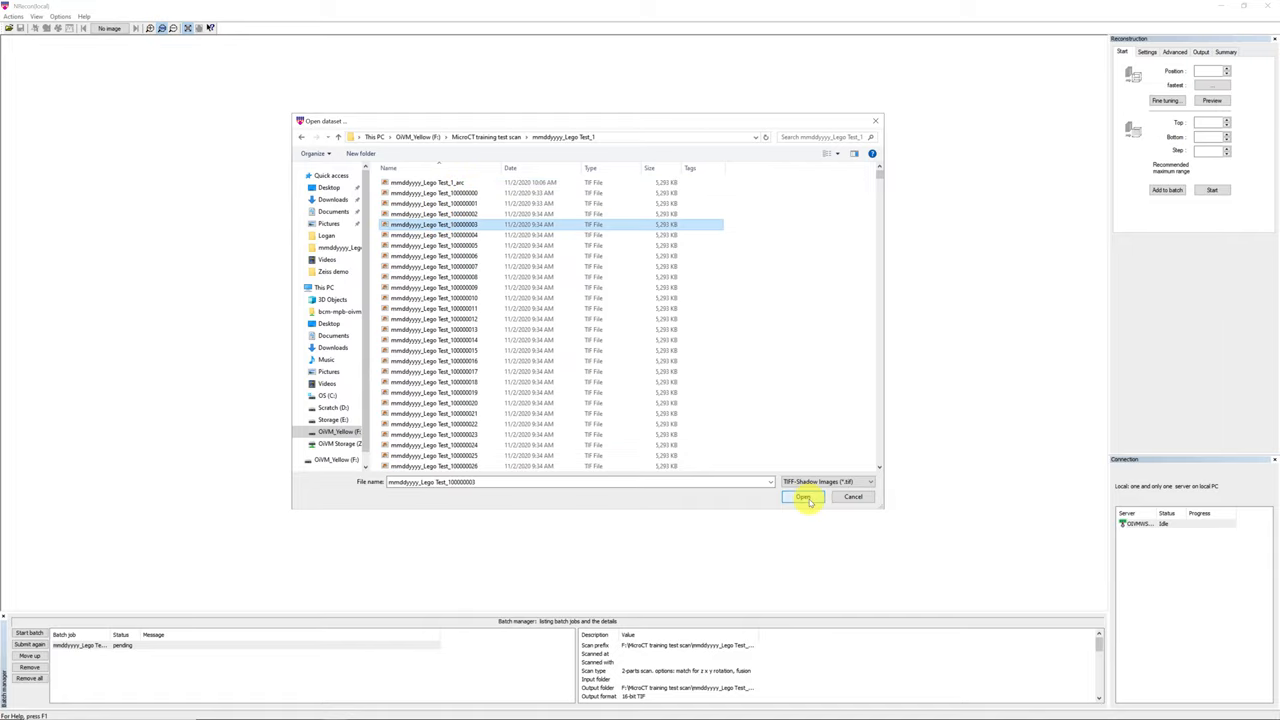
click(804, 497)
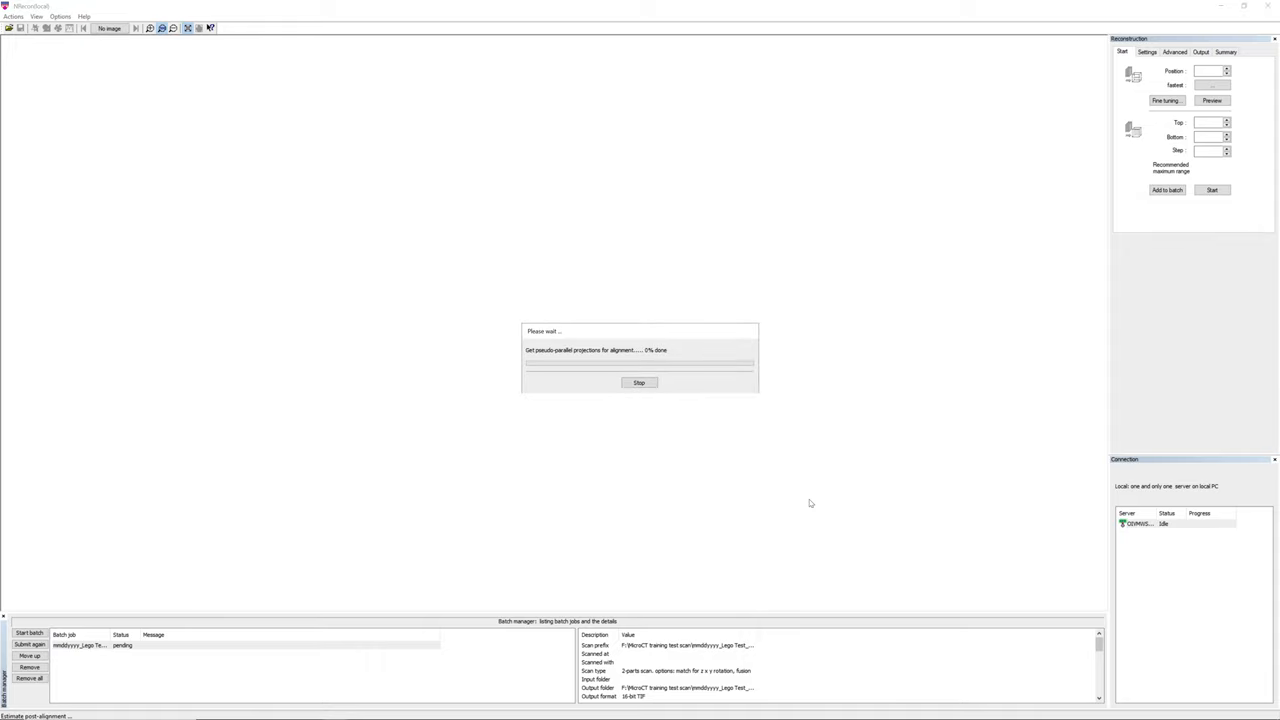
Step: Drag the red limit lines so the slice range spans bottom 8 to top 1325
click(639, 382)
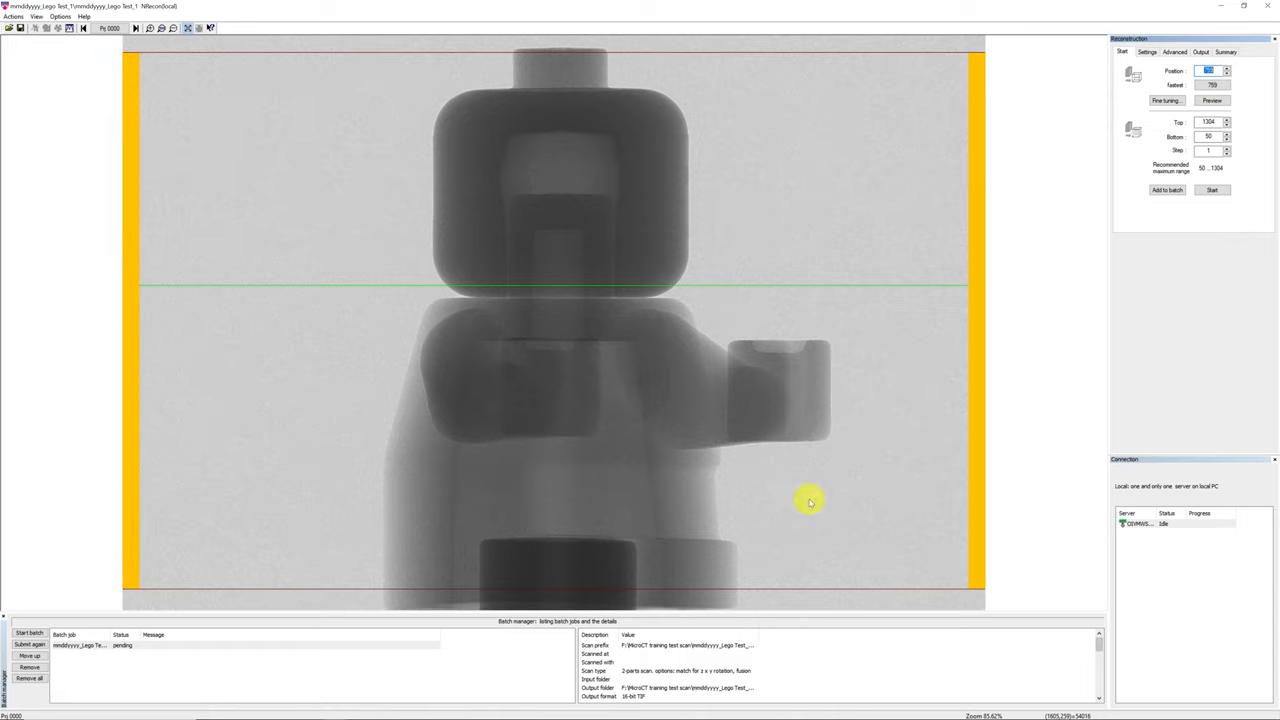
mouse_move(761, 291)
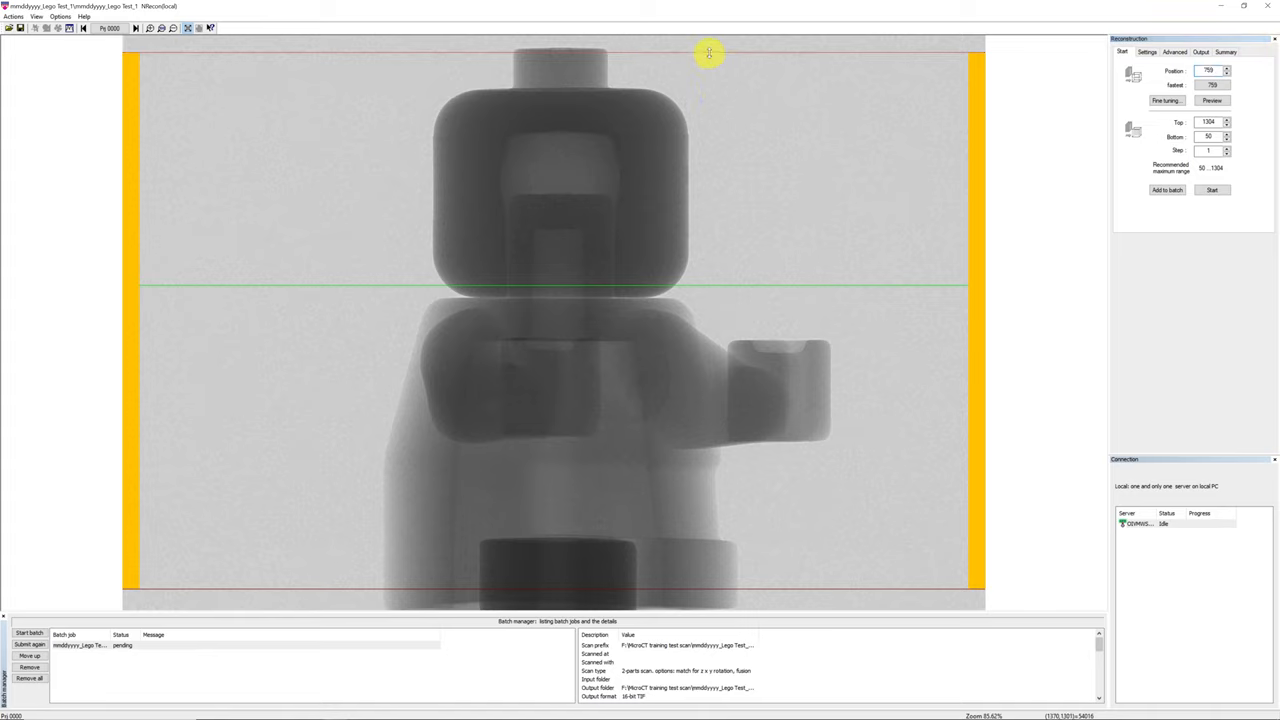
drag(709, 52, 709, 43)
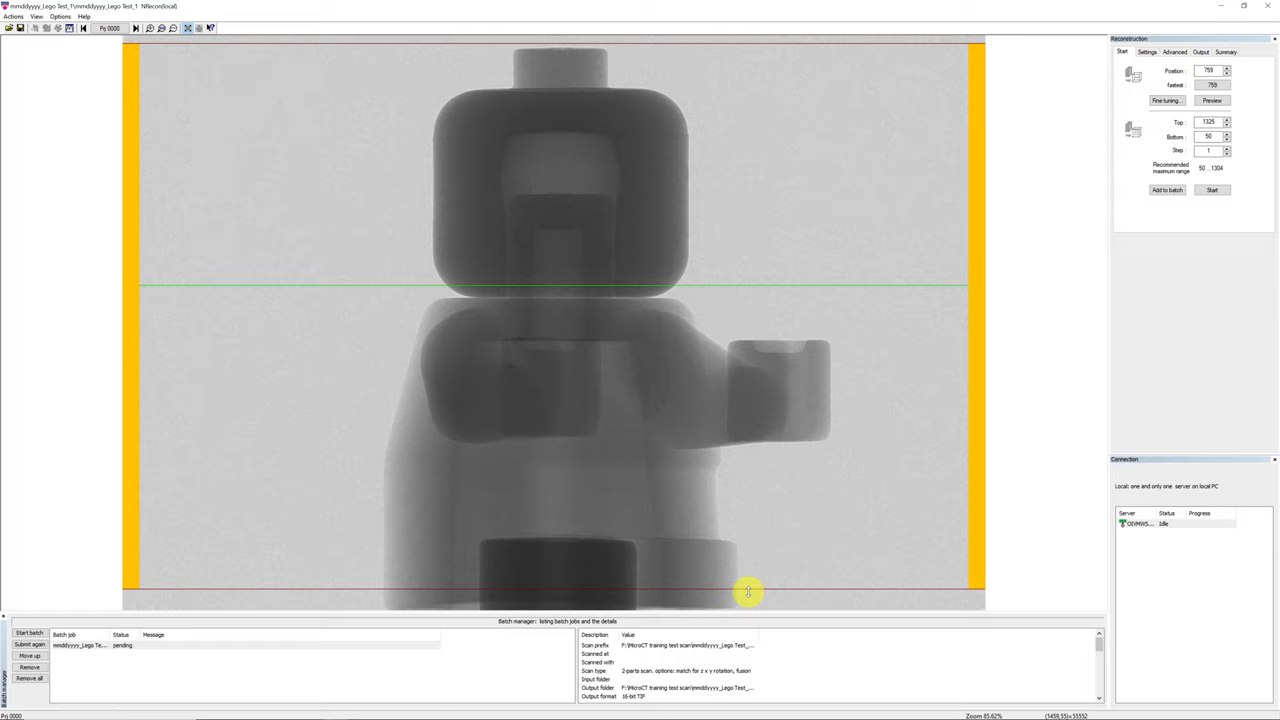
drag(748, 591, 755, 590)
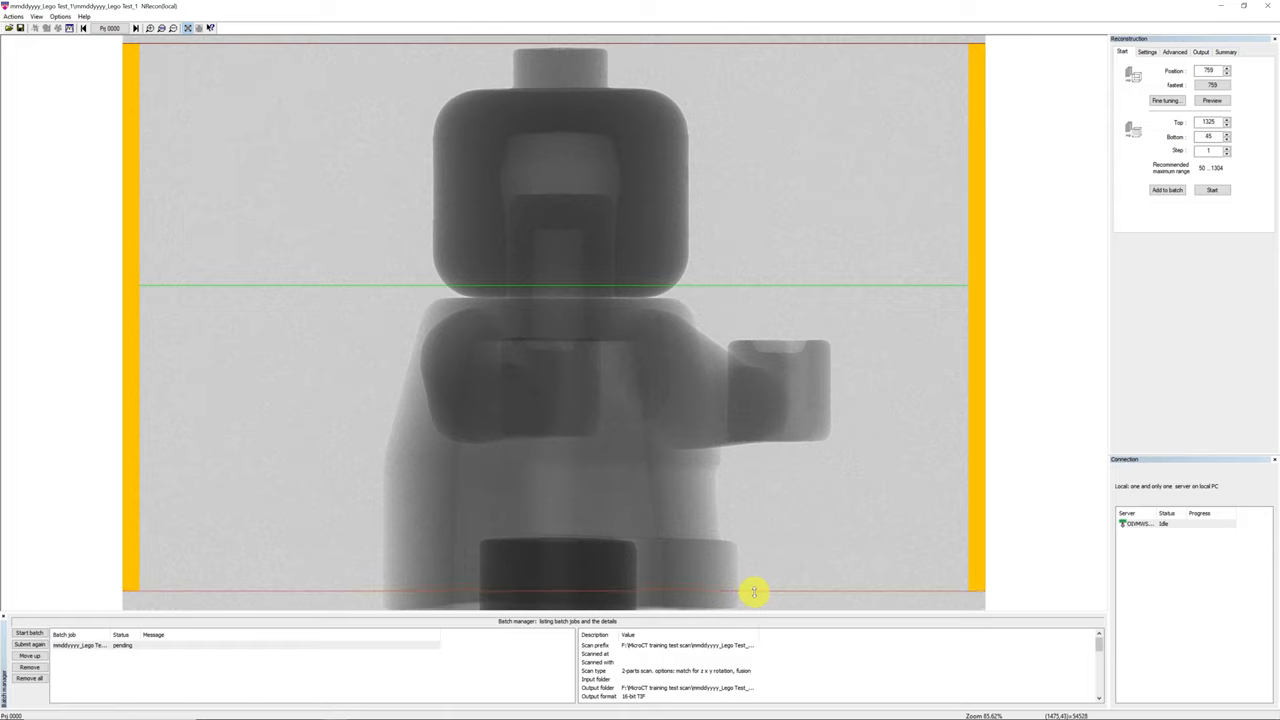
drag(755, 592, 759, 583)
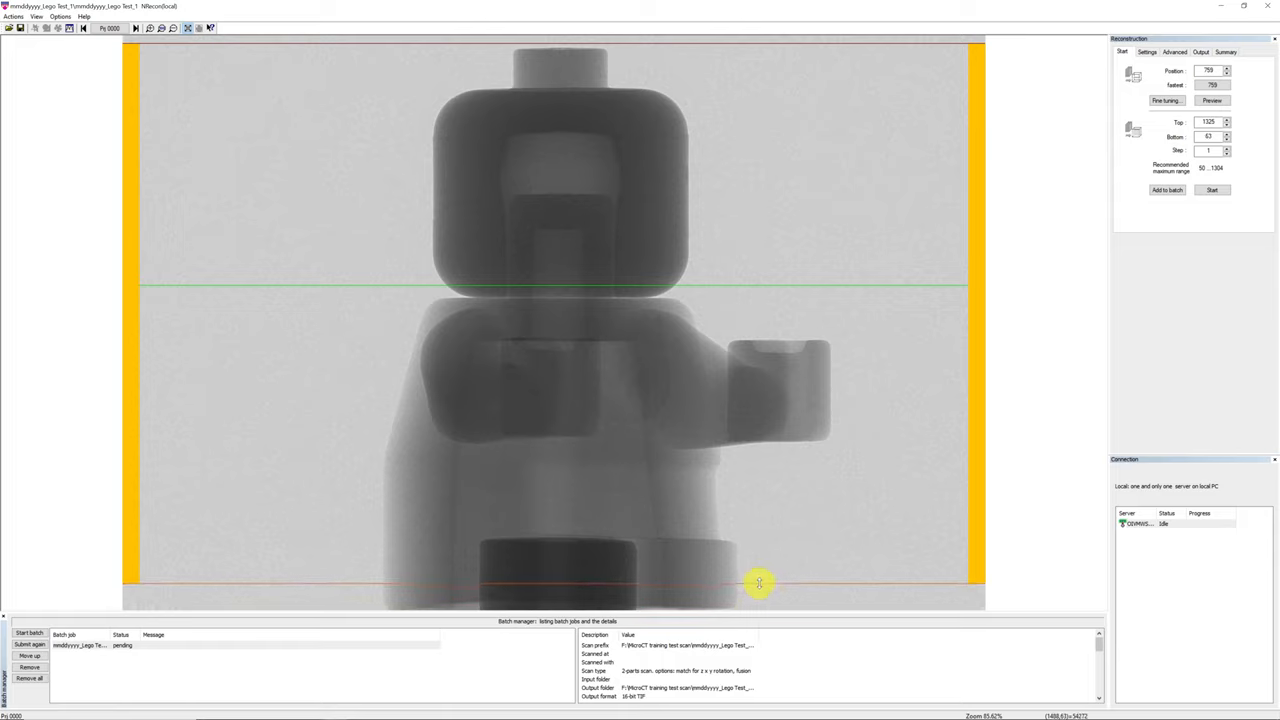
drag(759, 583, 761, 607)
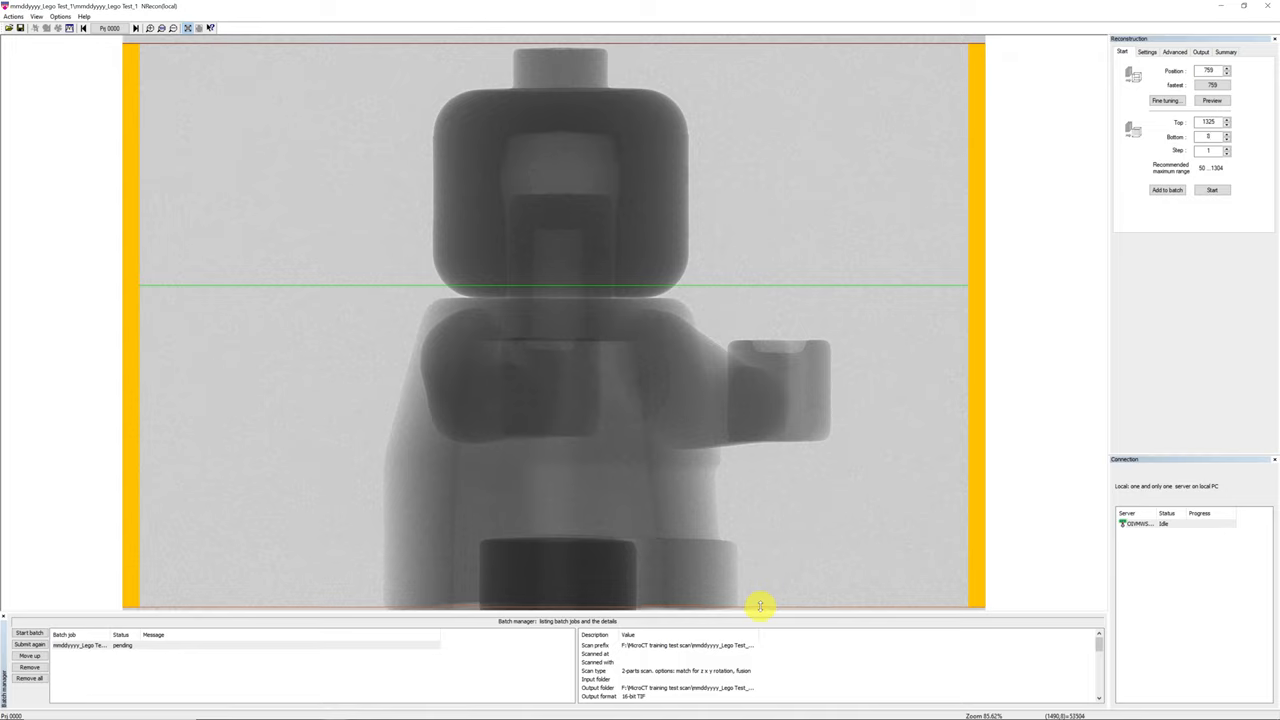
mouse_move(763, 423)
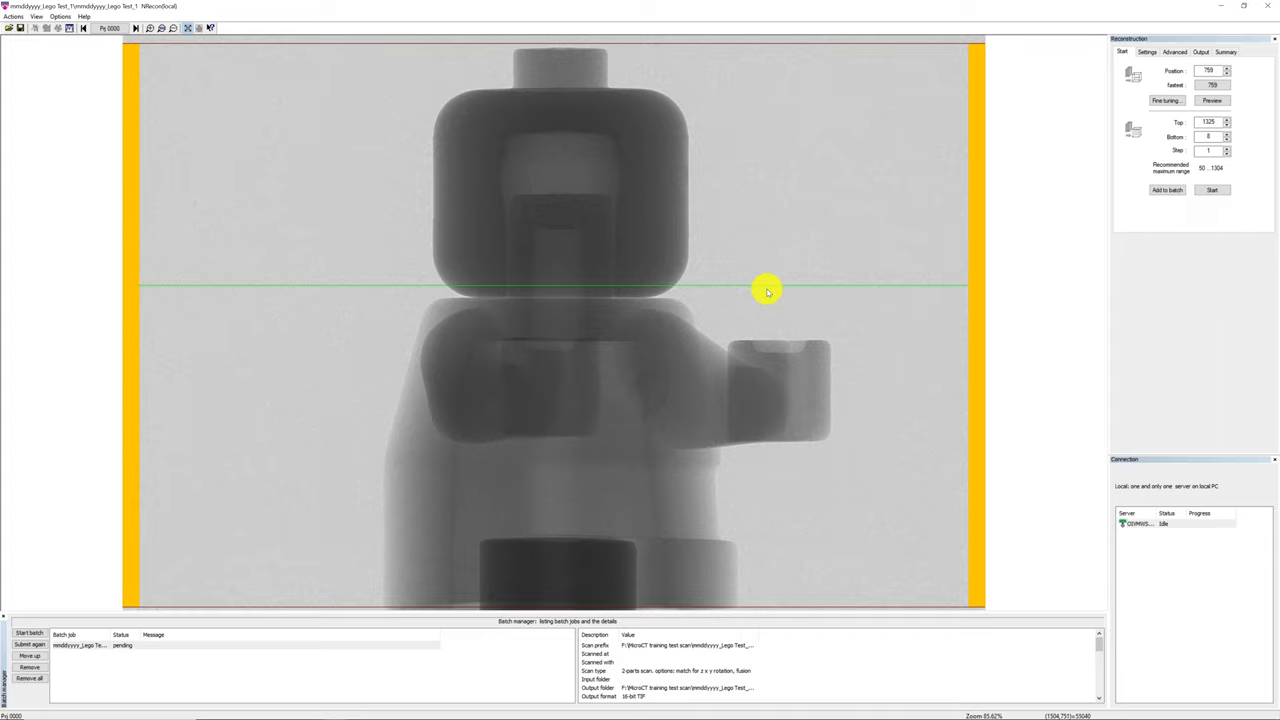
Step: Drag the green preview line onto the minifigure's hand at position 563
drag(766, 289, 762, 328)
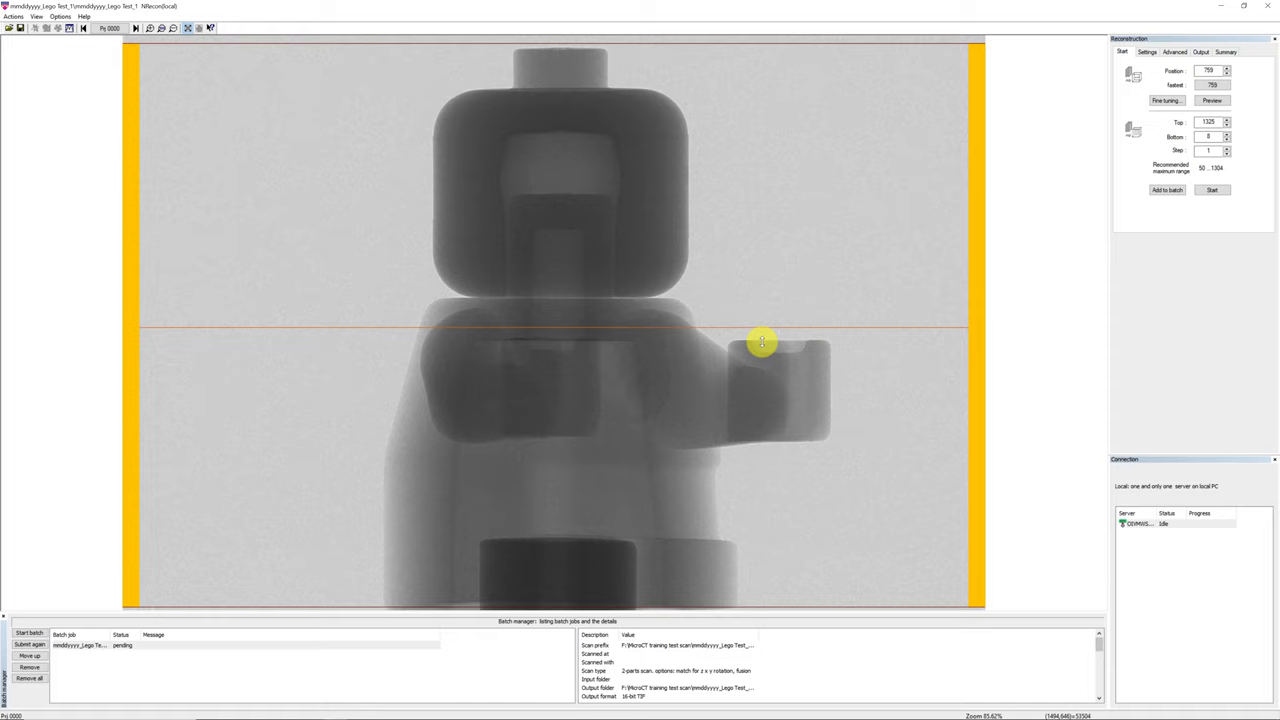
drag(763, 342, 758, 370)
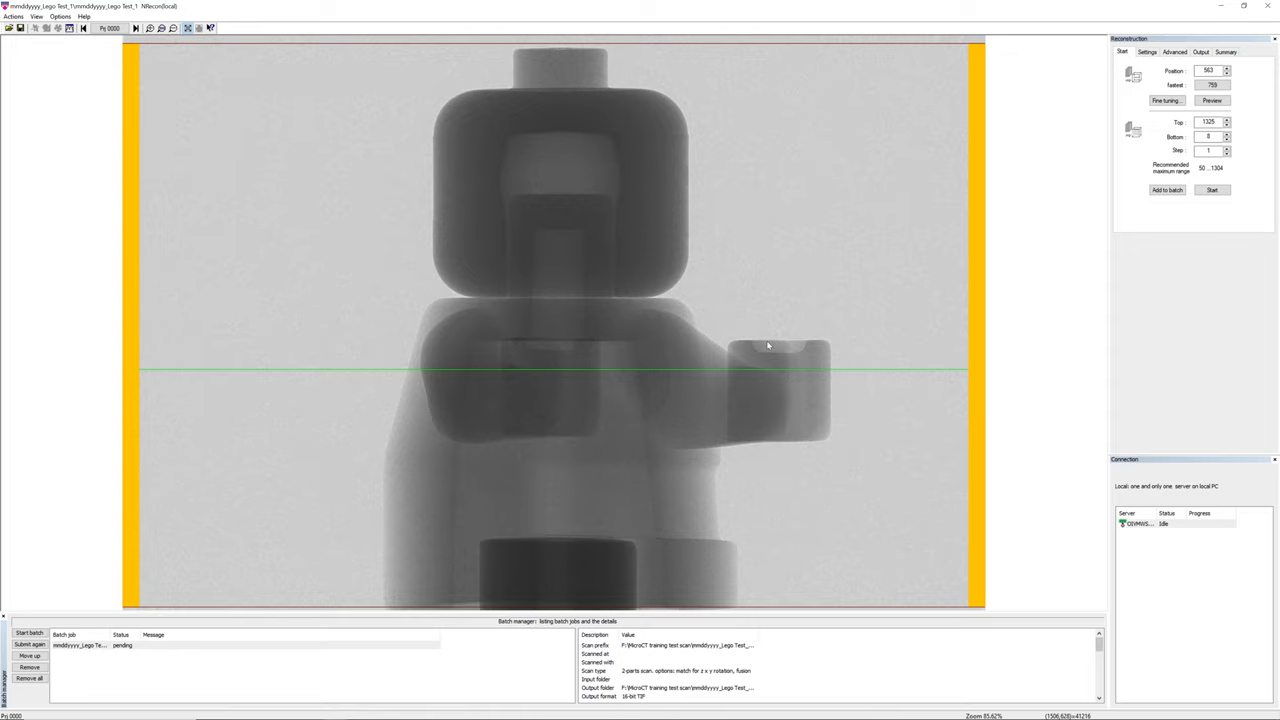
mouse_move(1092, 241)
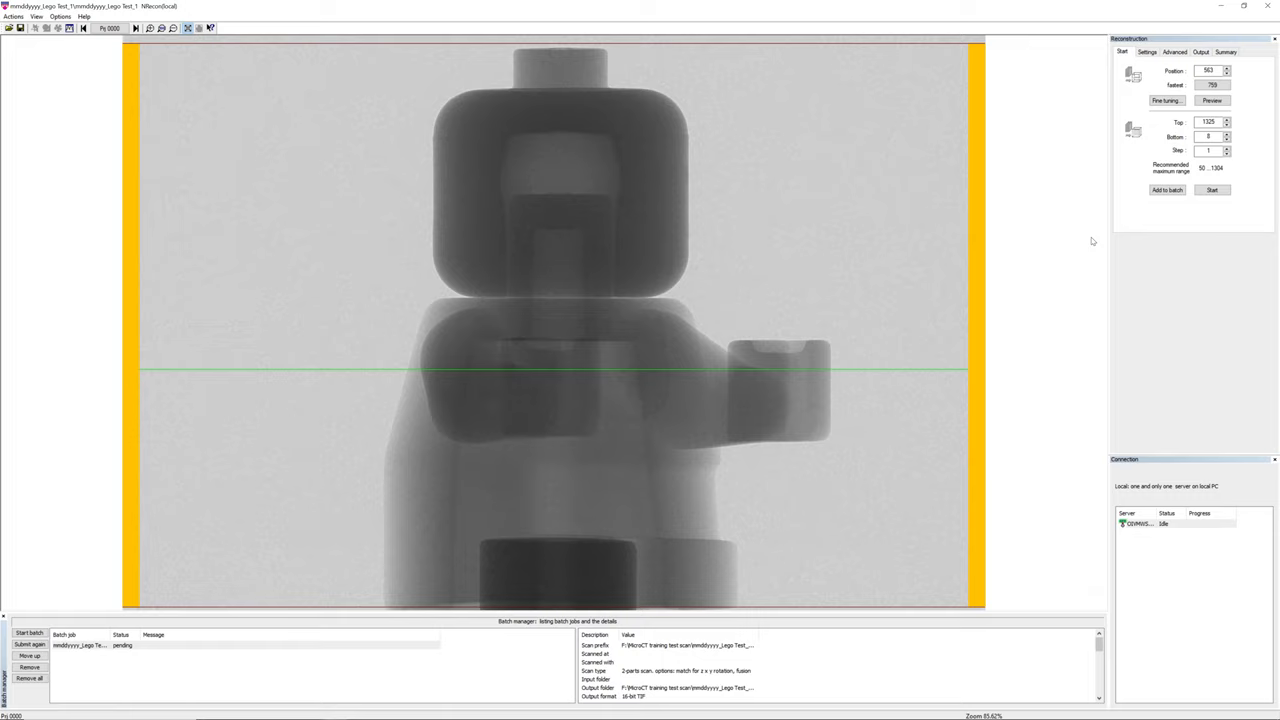
mouse_move(1248, 197)
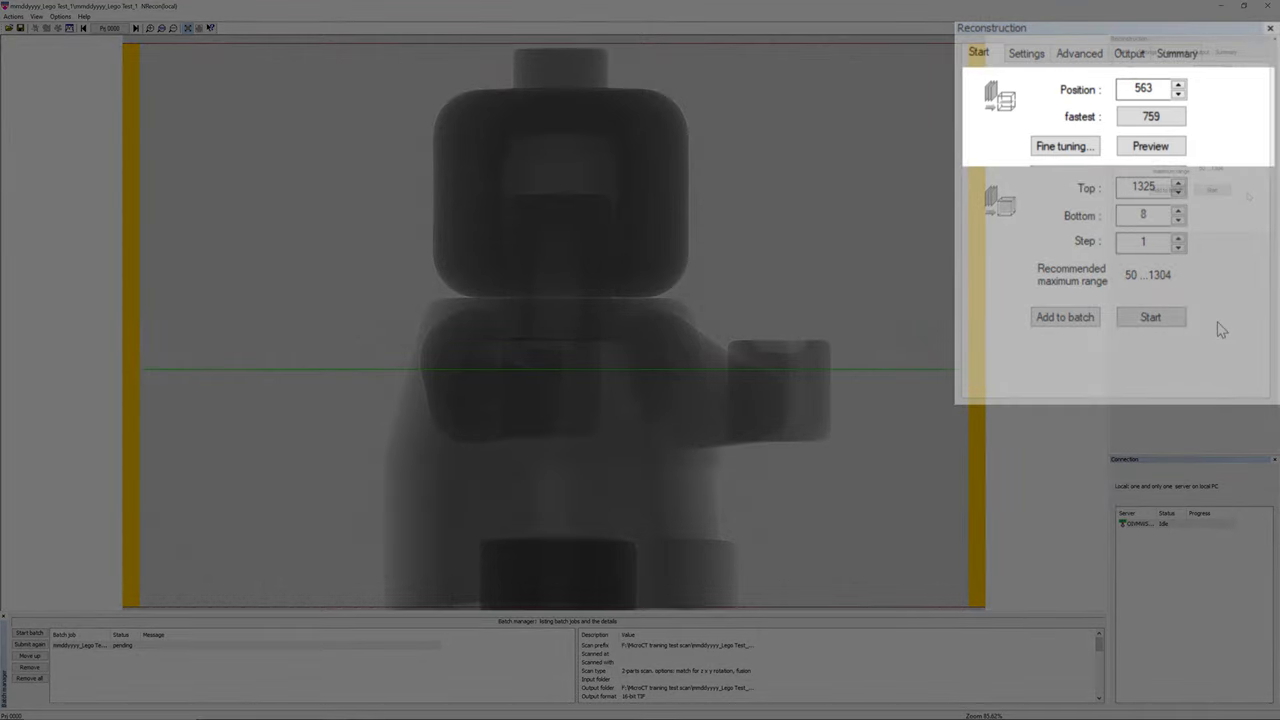
mouse_move(1210, 234)
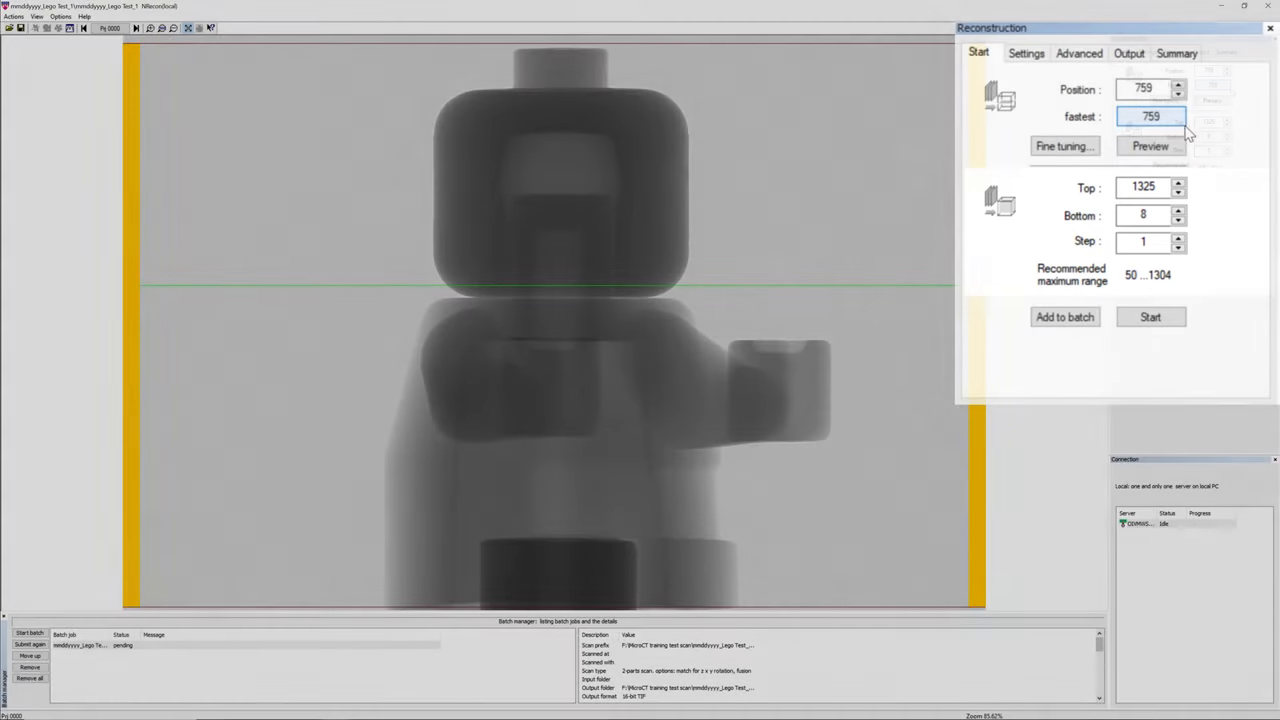
Step: Reset the preview position to the fastest slice, 759
click(1150, 146)
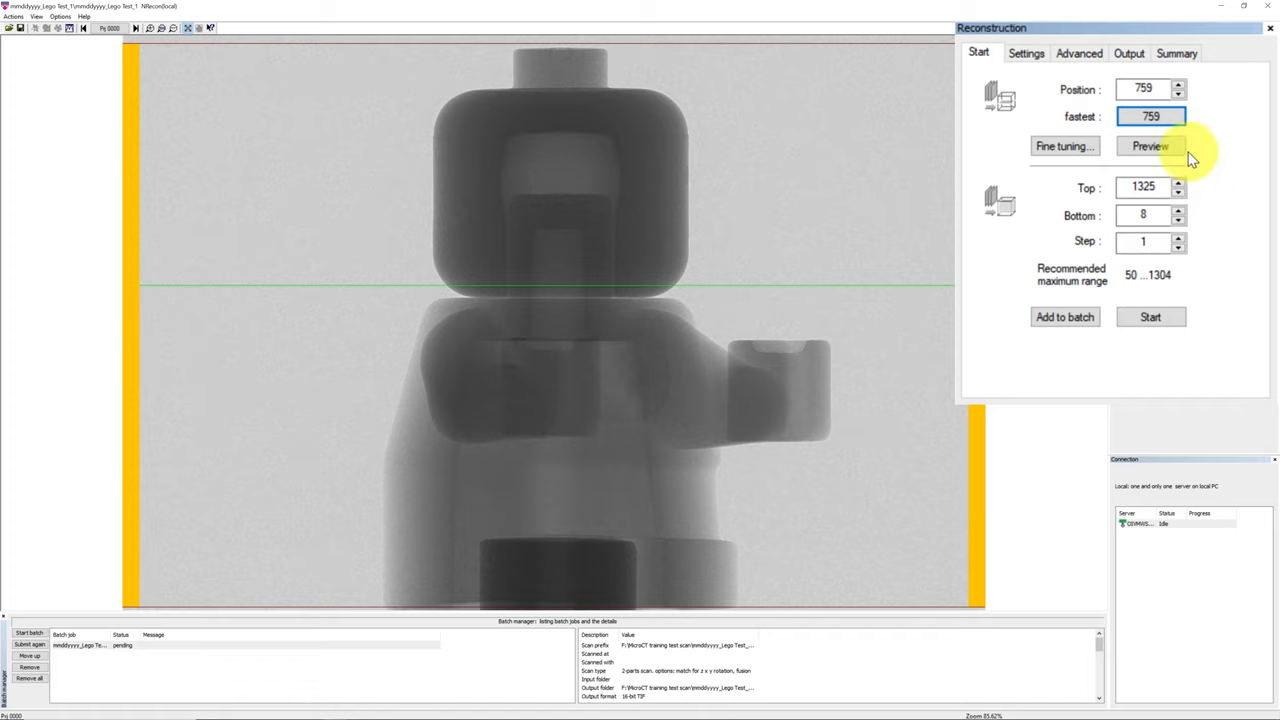
Step: Run the slice 759 preview reconstruction and let it finish
click(1150, 146)
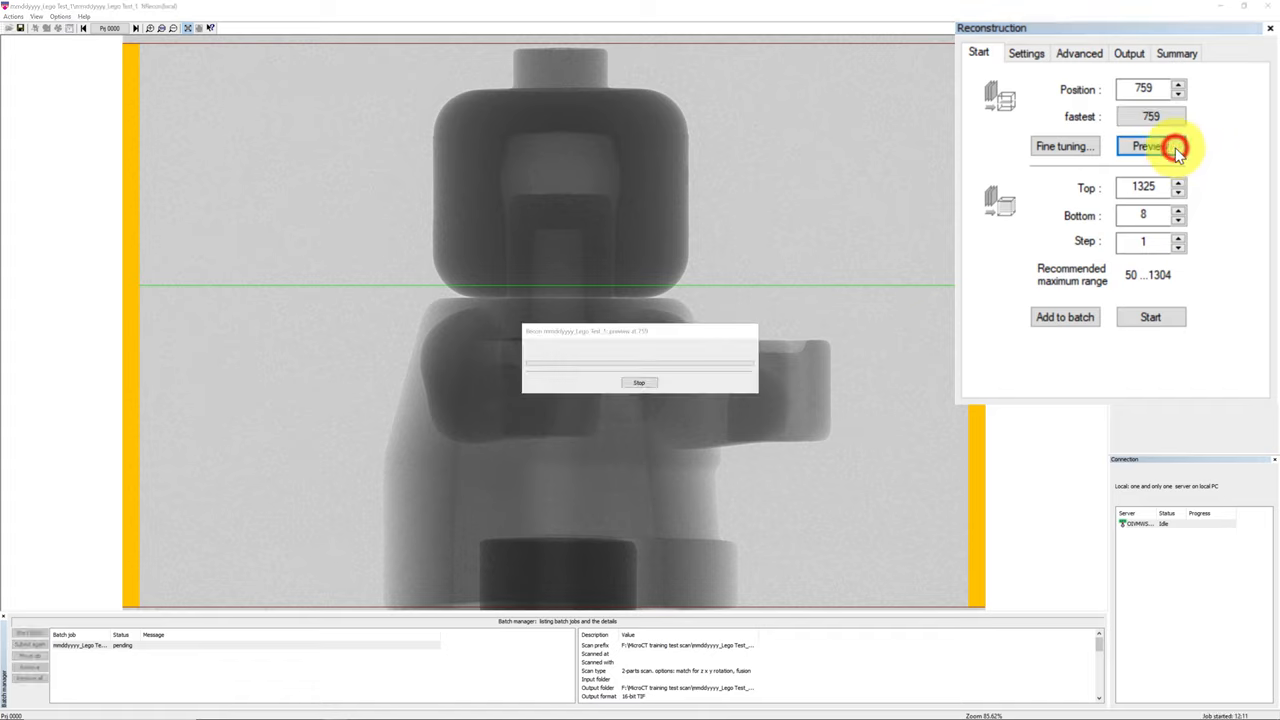
click(1150, 146)
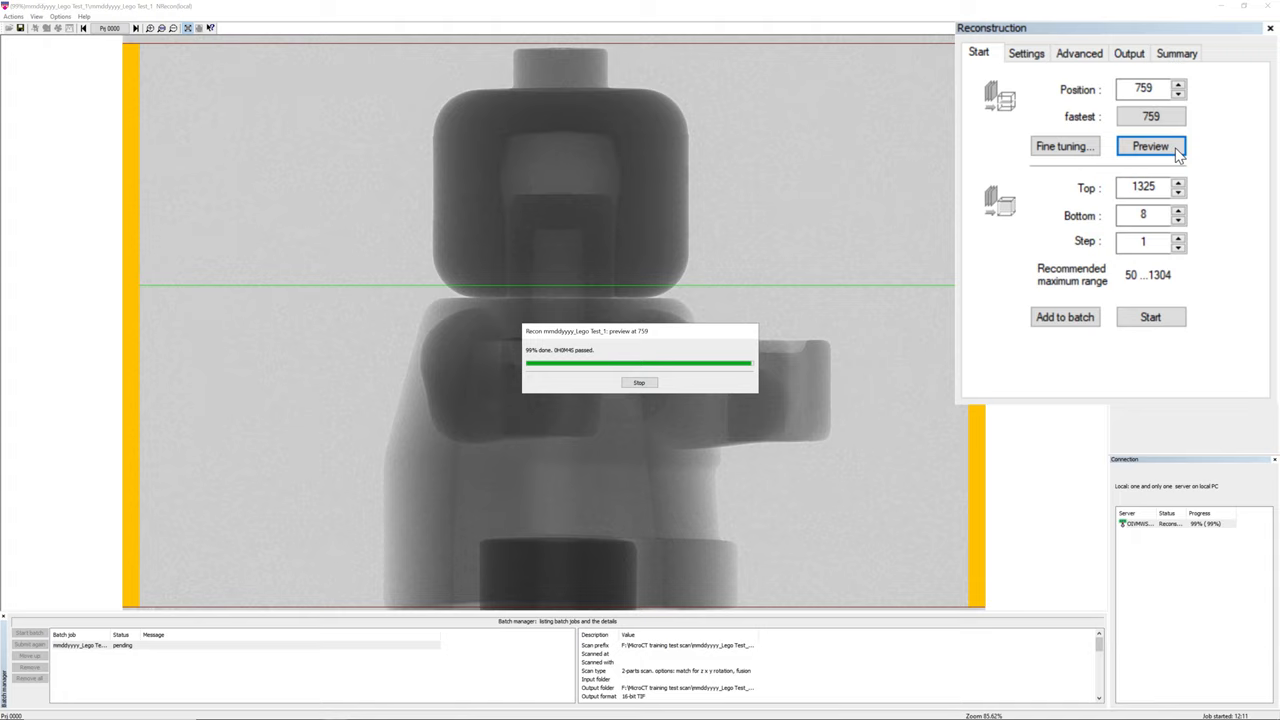
click(1128, 53)
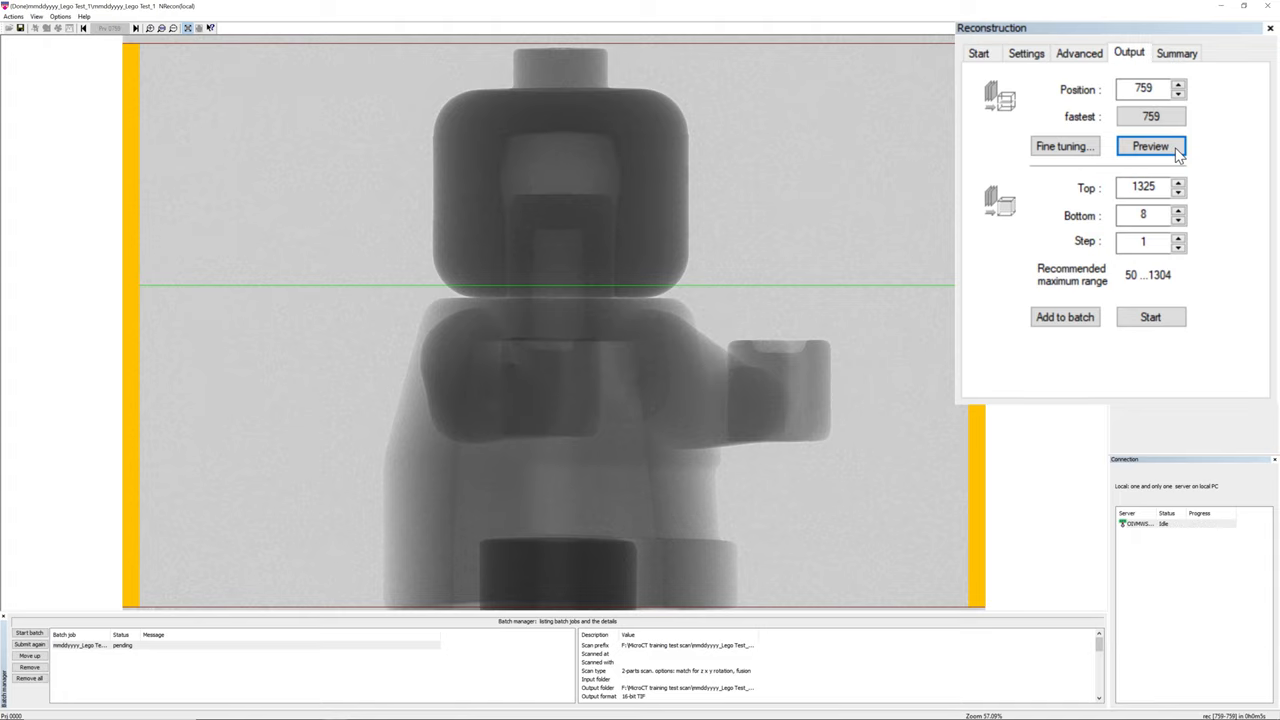
Step: Display the reconstructed slice 759 cross-section with its histogram
click(1150, 146)
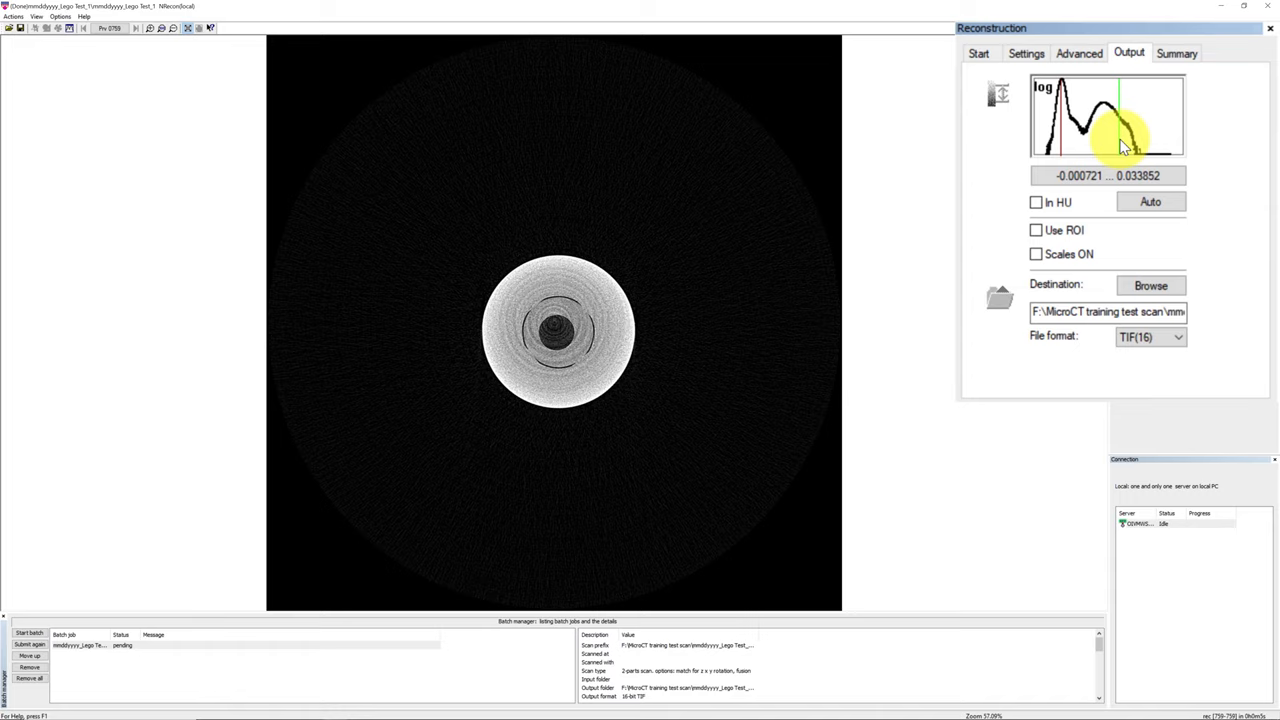
mouse_move(1155, 145)
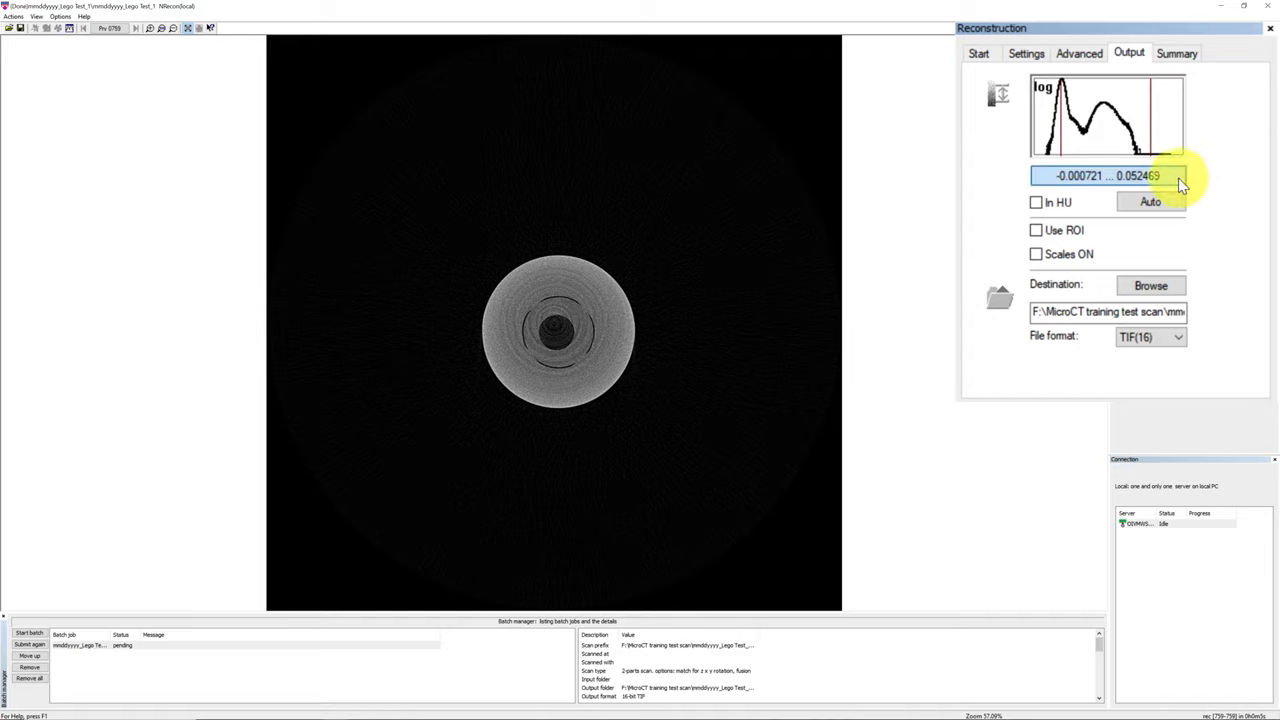
Step: Change the dynamic range limits to minimum 0 and maximum 0.055
click(1107, 175)
text(0.055)
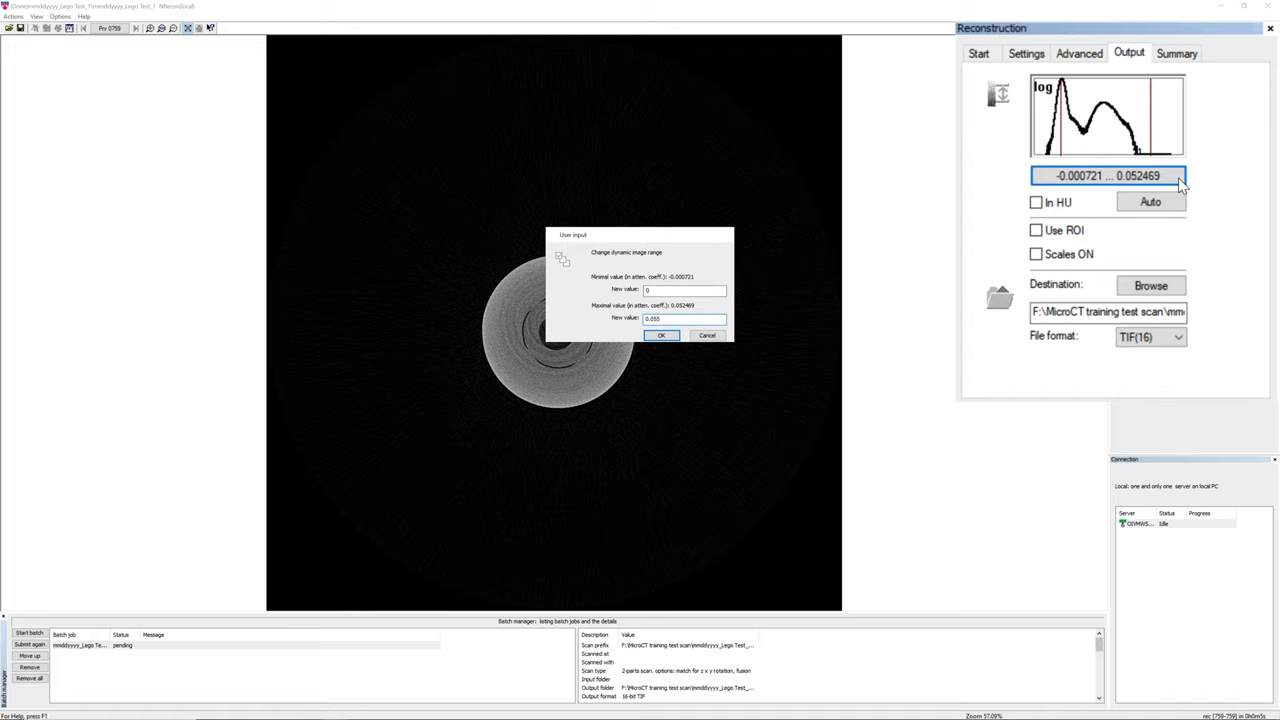
click(661, 335)
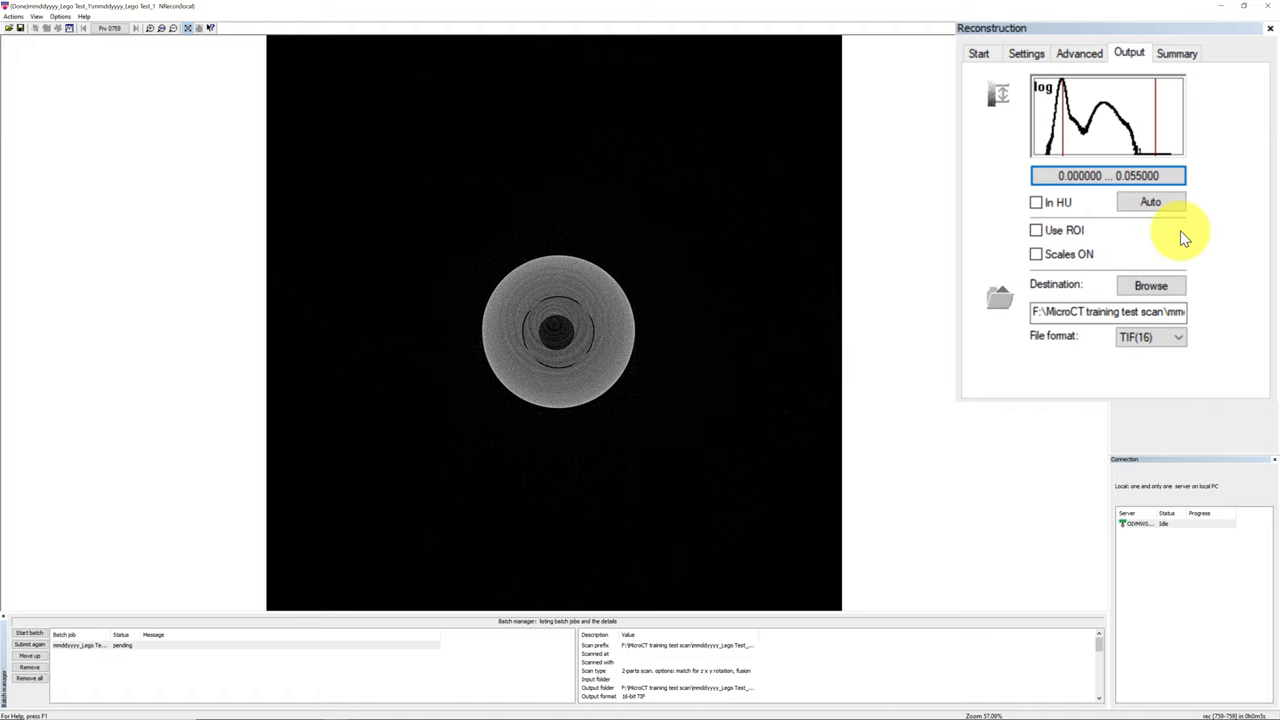
Step: Enable Use ROI and set the region shape to Circle around the sample
click(1036, 230)
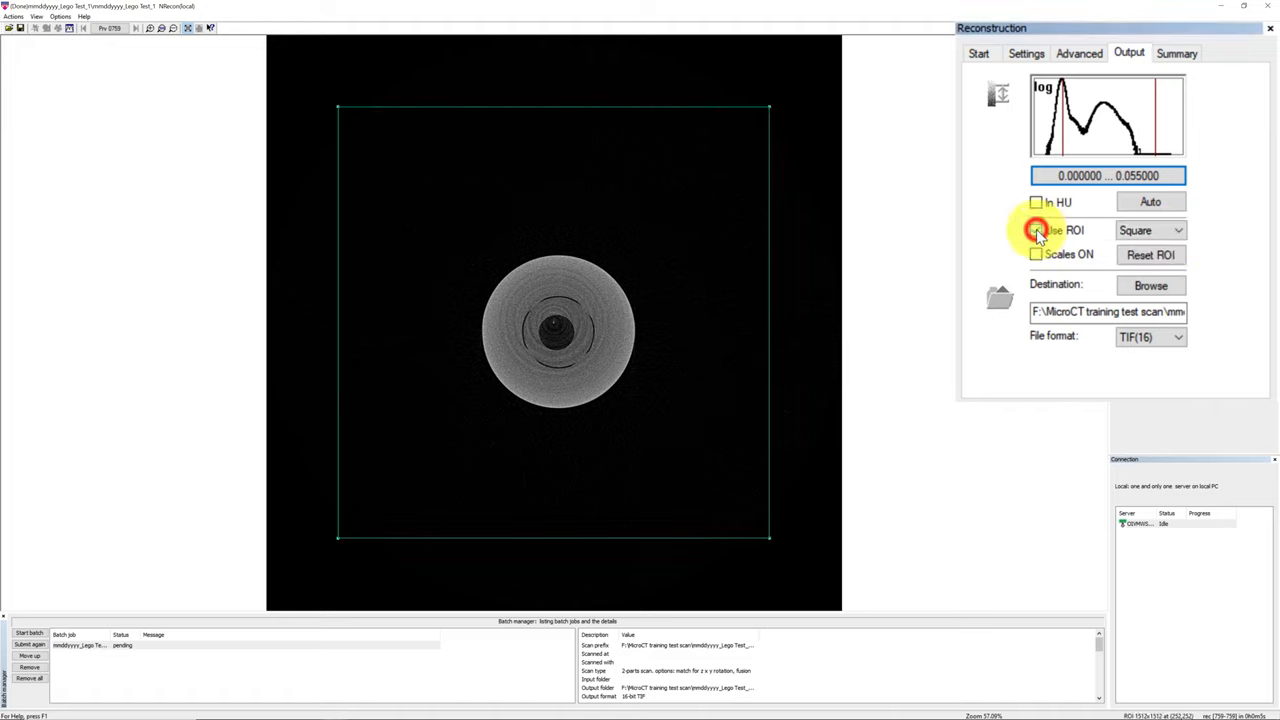
click(1036, 230)
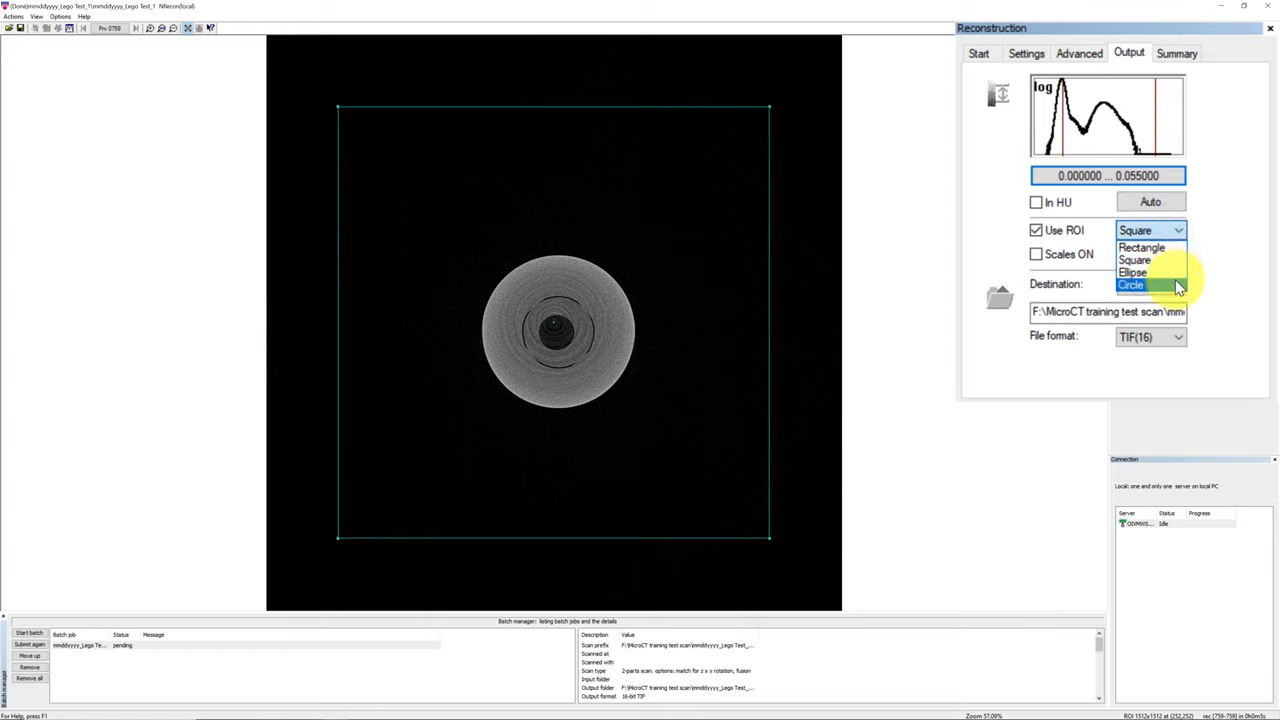
click(1131, 285)
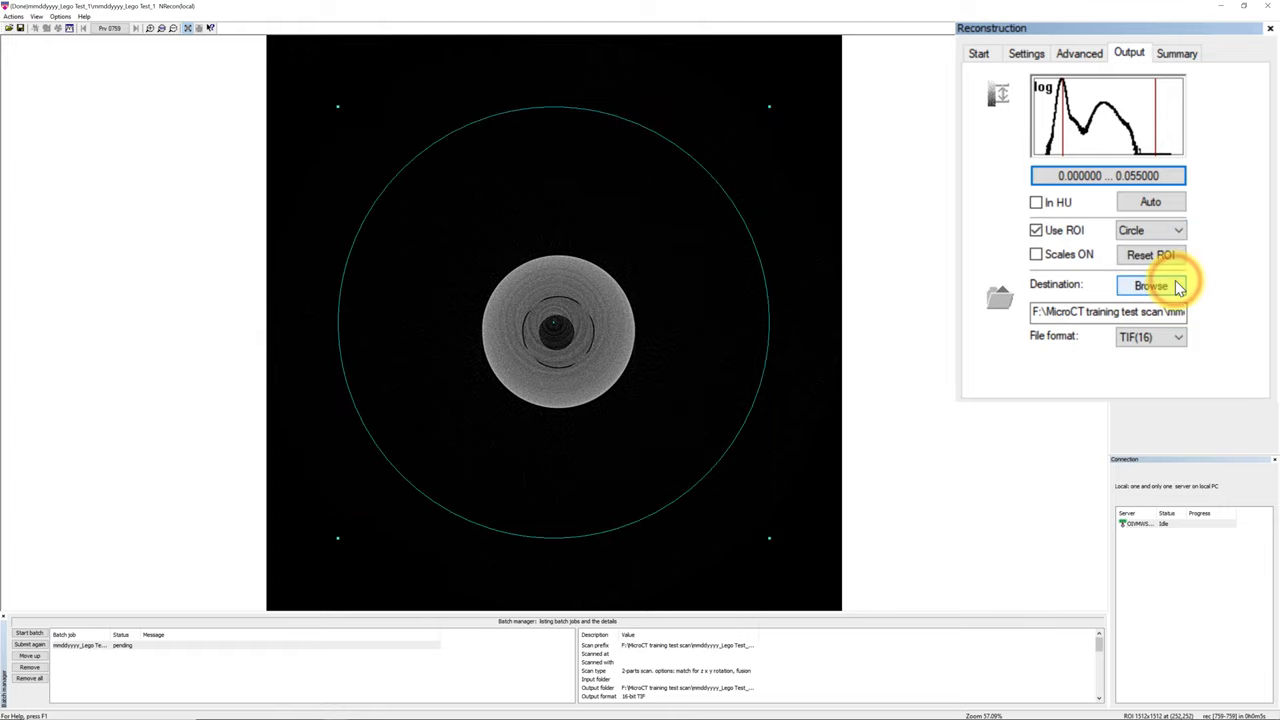
mouse_move(766, 243)
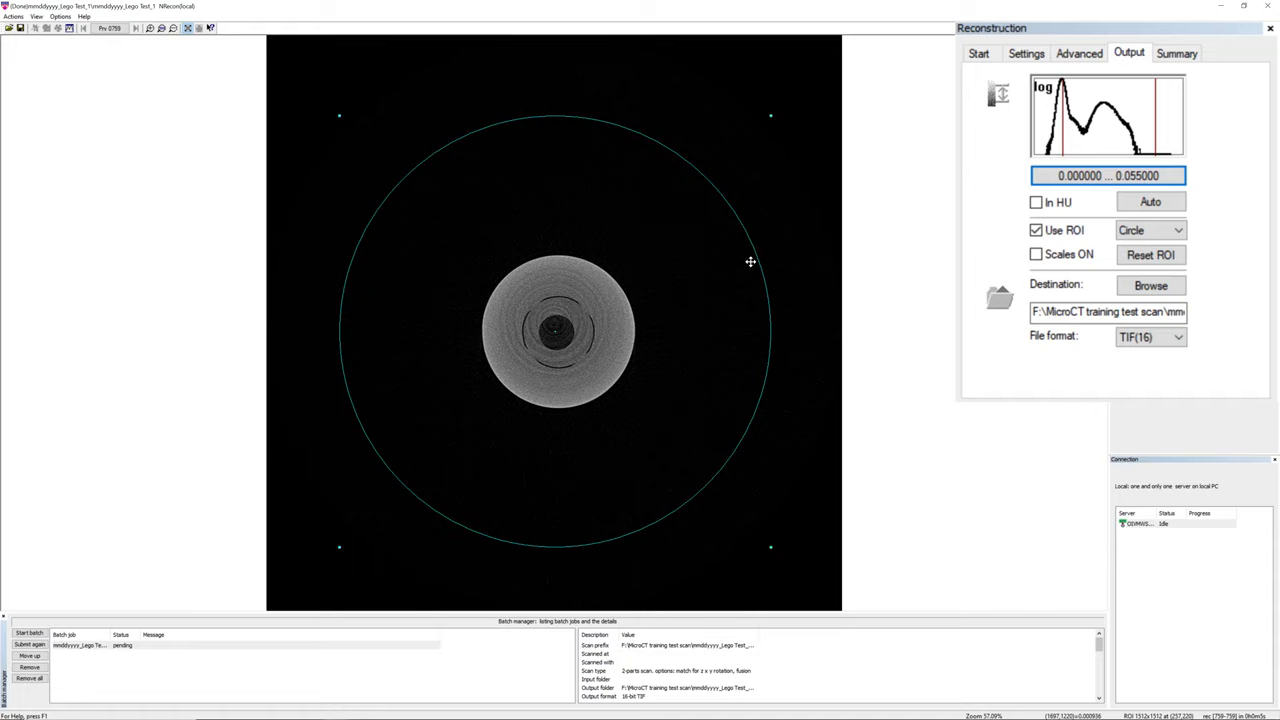
mouse_move(773, 122)
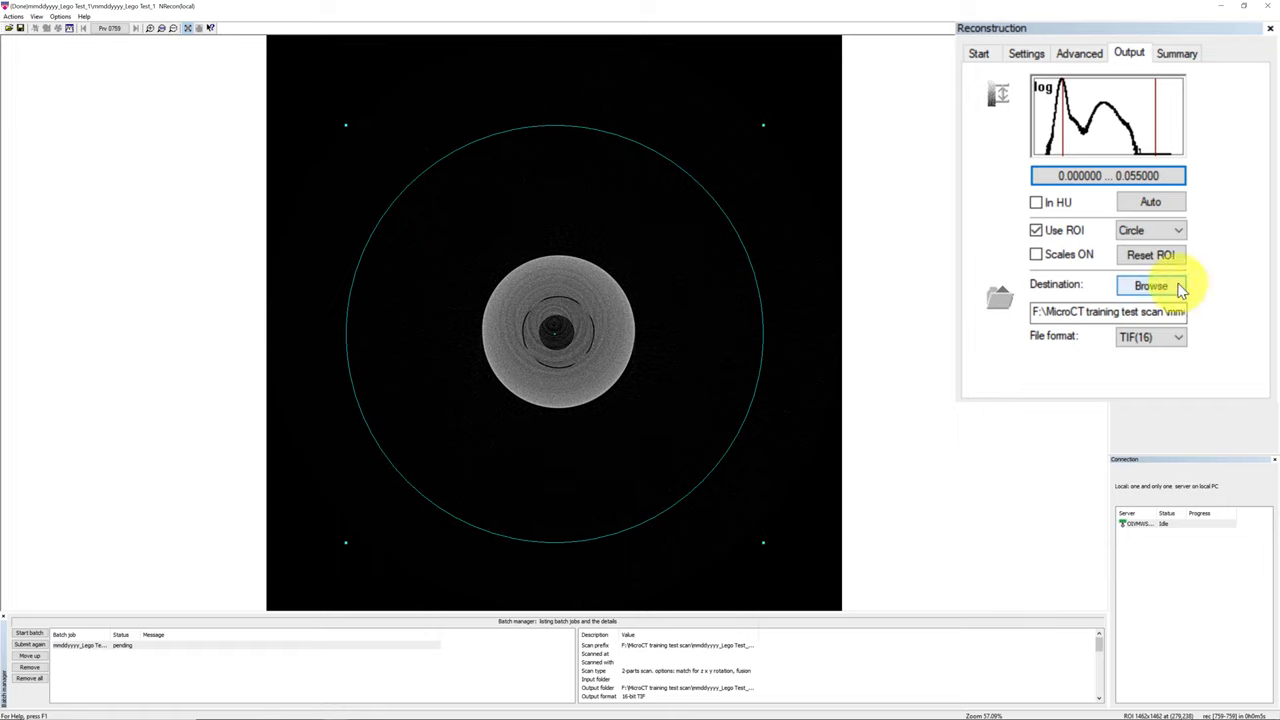
Step: Browse to the Lego Test_1 folder and create a new subfolder there
click(1150, 285)
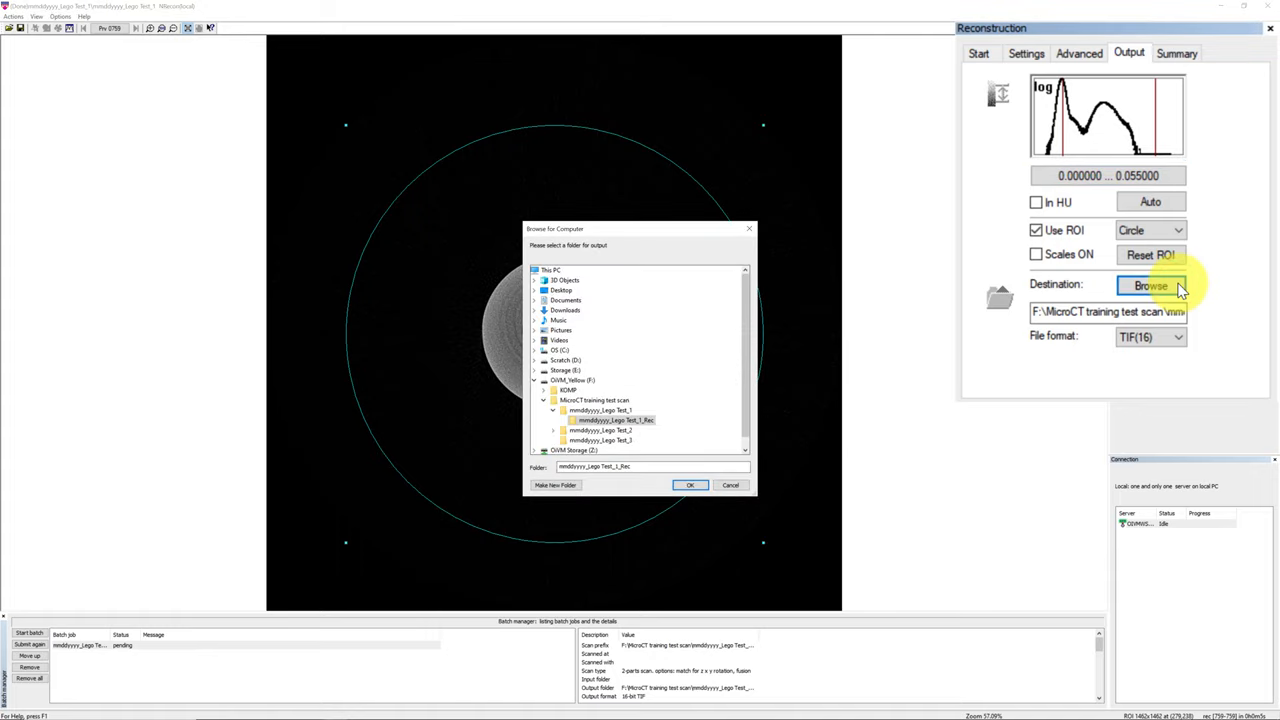
mouse_move(1005, 345)
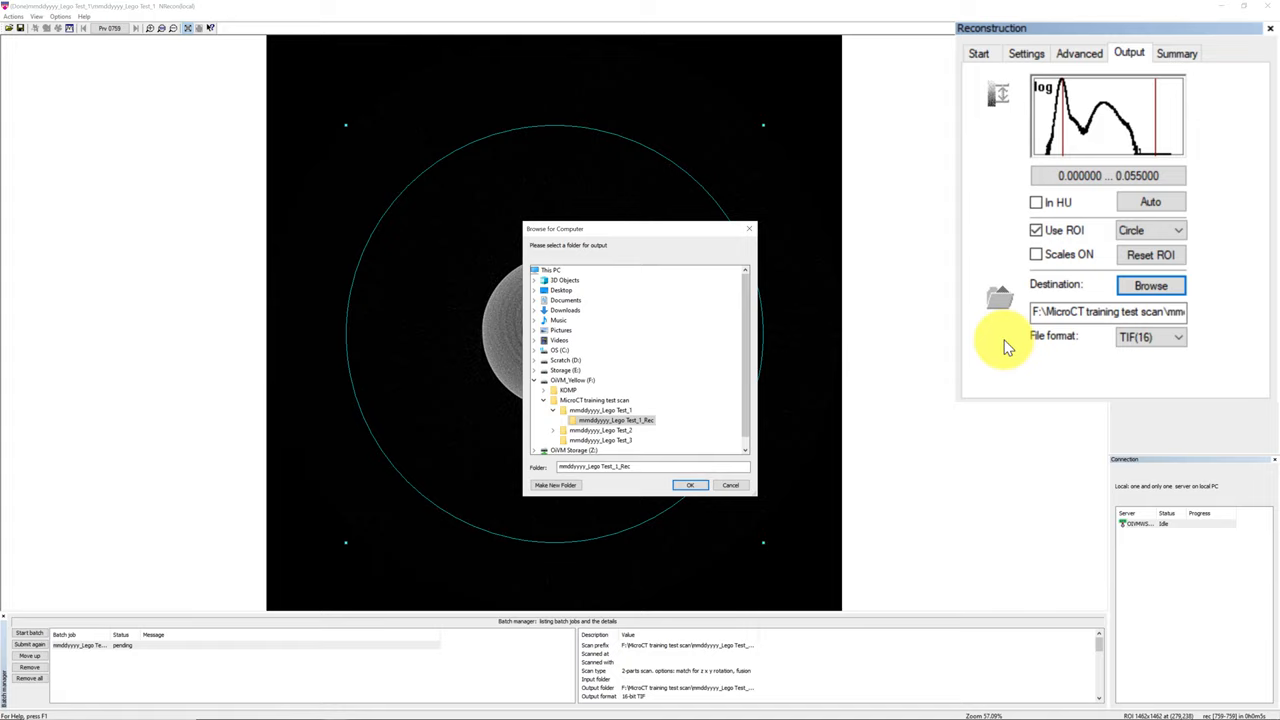
mouse_move(662, 423)
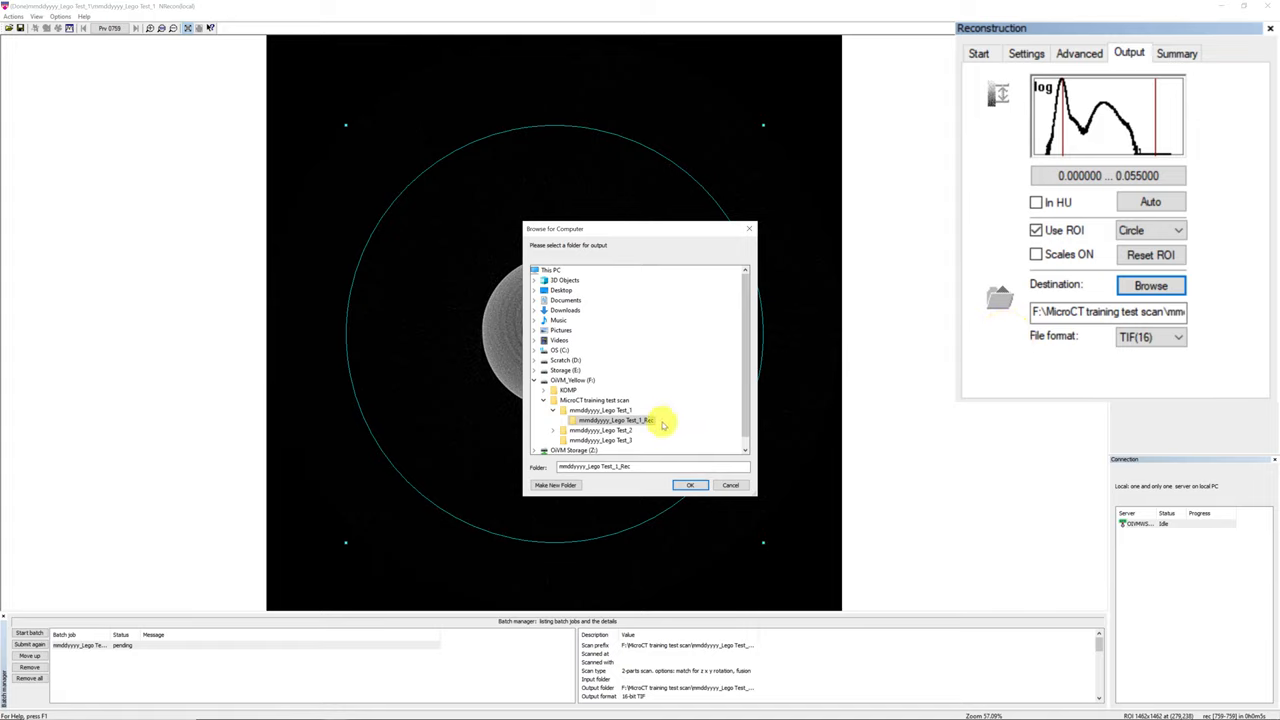
mouse_move(657, 427)
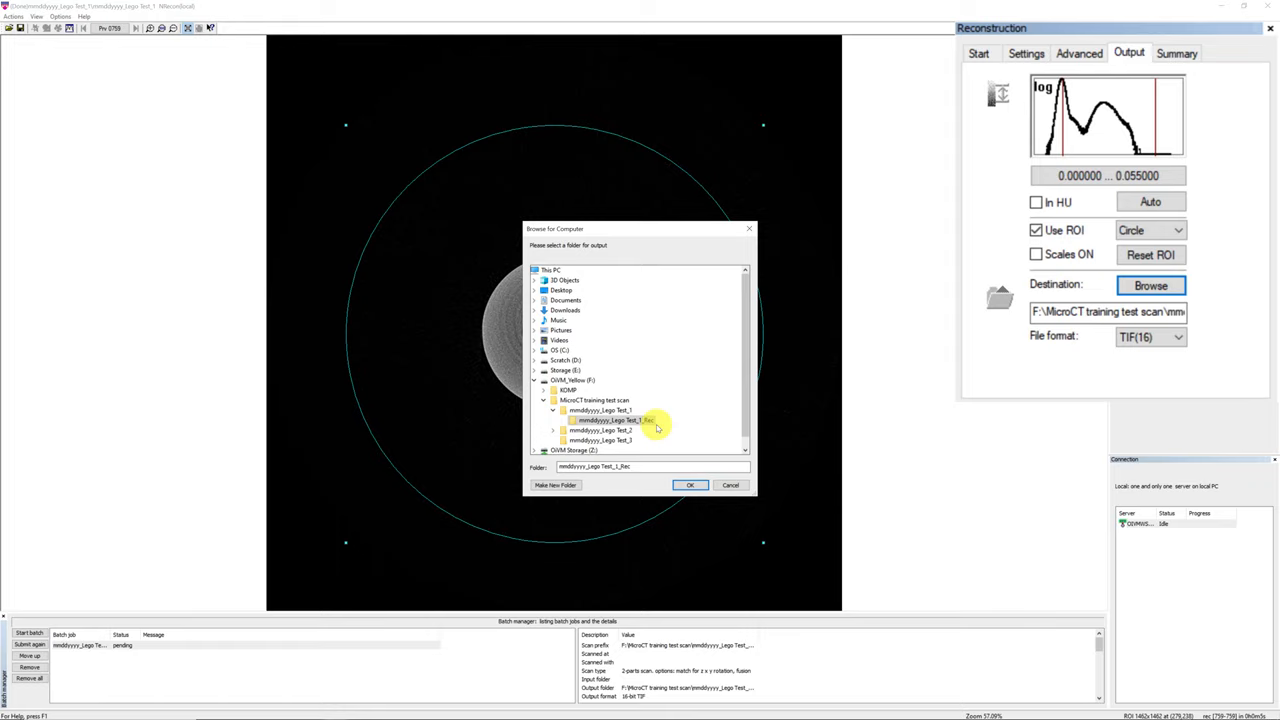
click(590, 410)
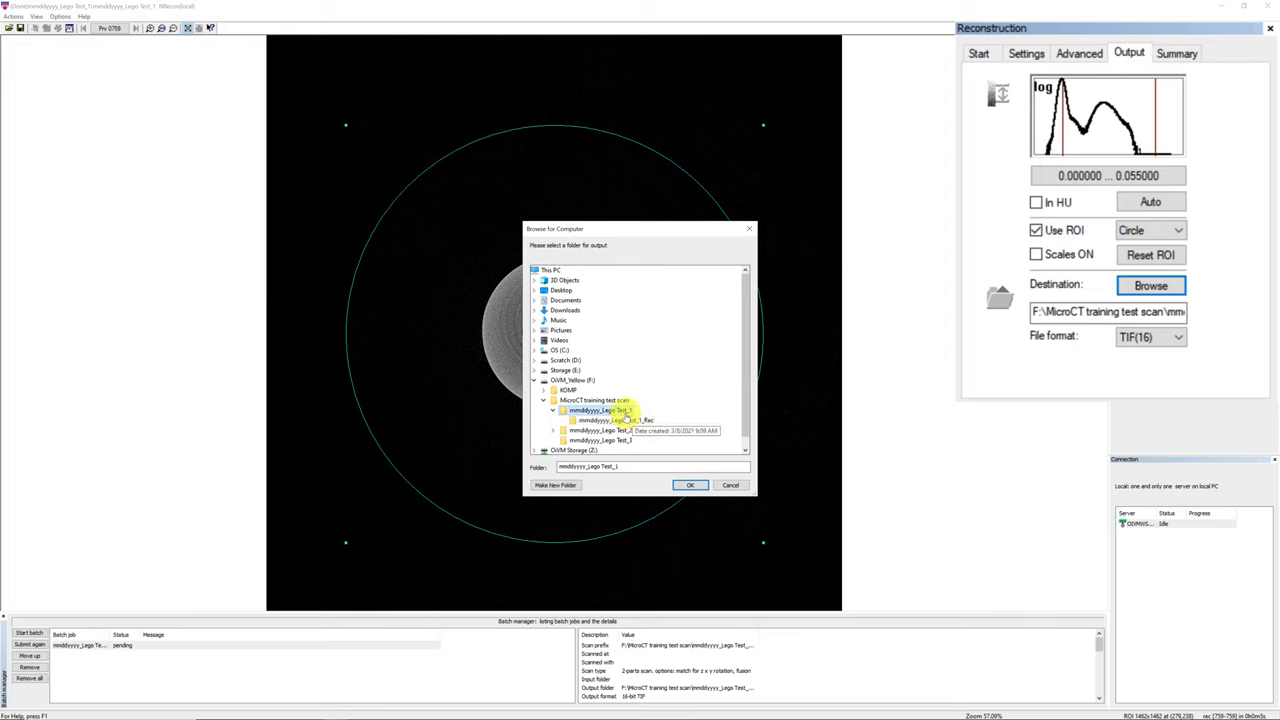
click(555, 485)
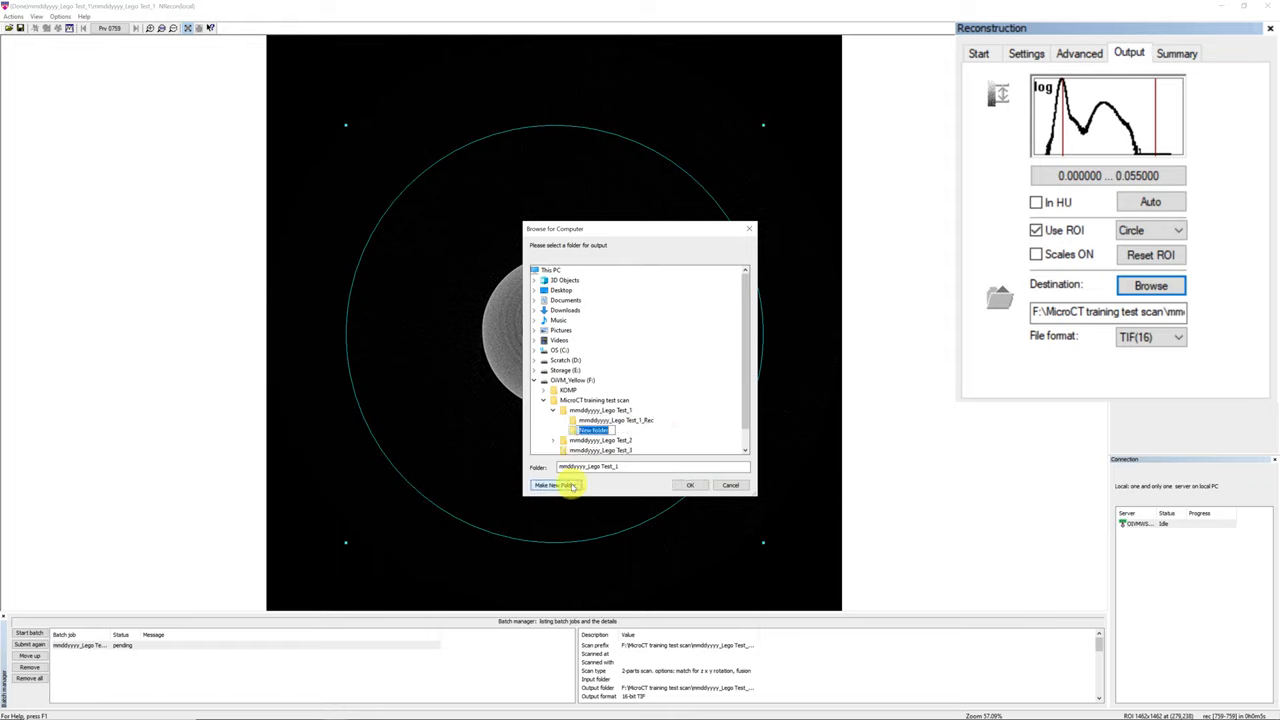
click(557, 485)
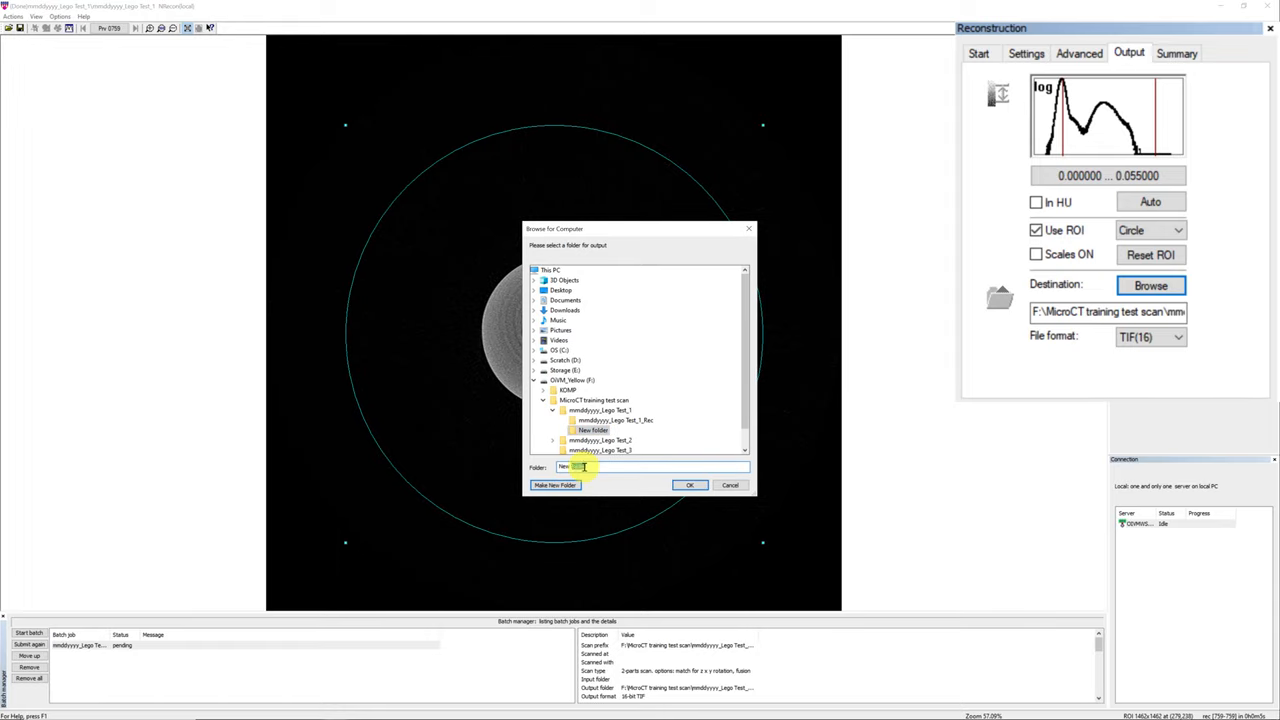
Step: Name the new folder 'Test reconstruction' and confirm it as output
text(Test)
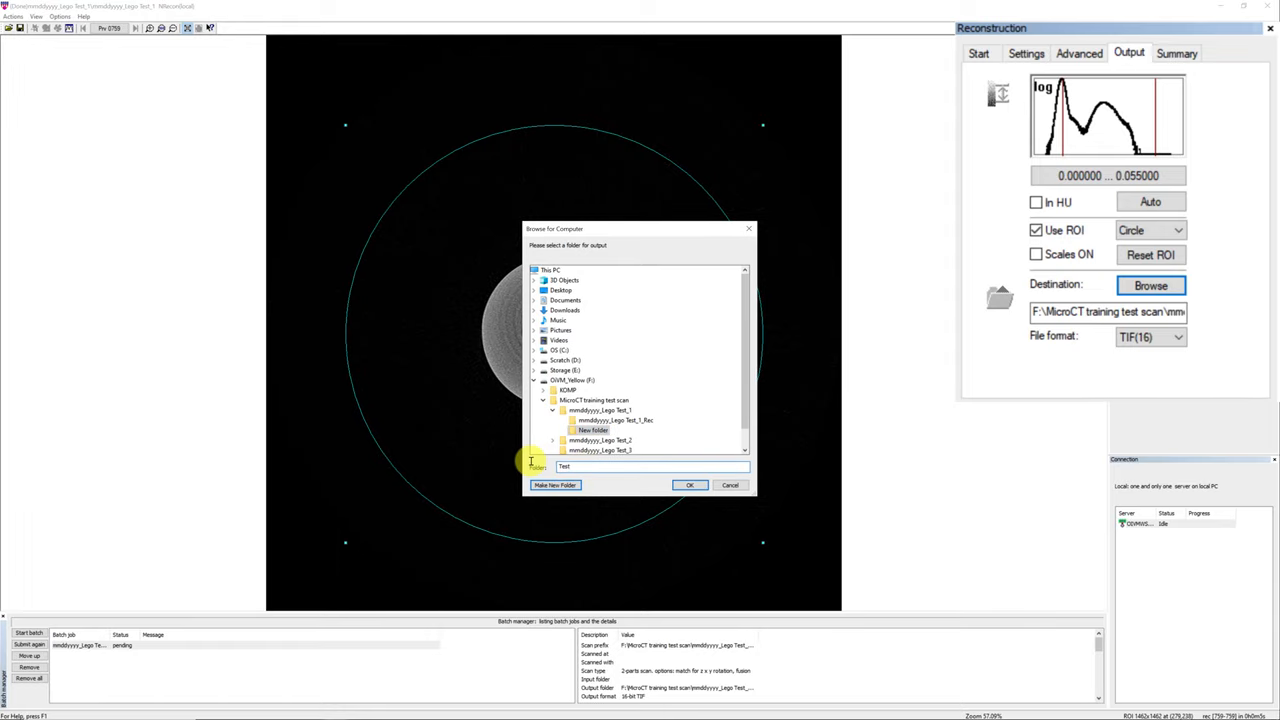
text(reconstruction)
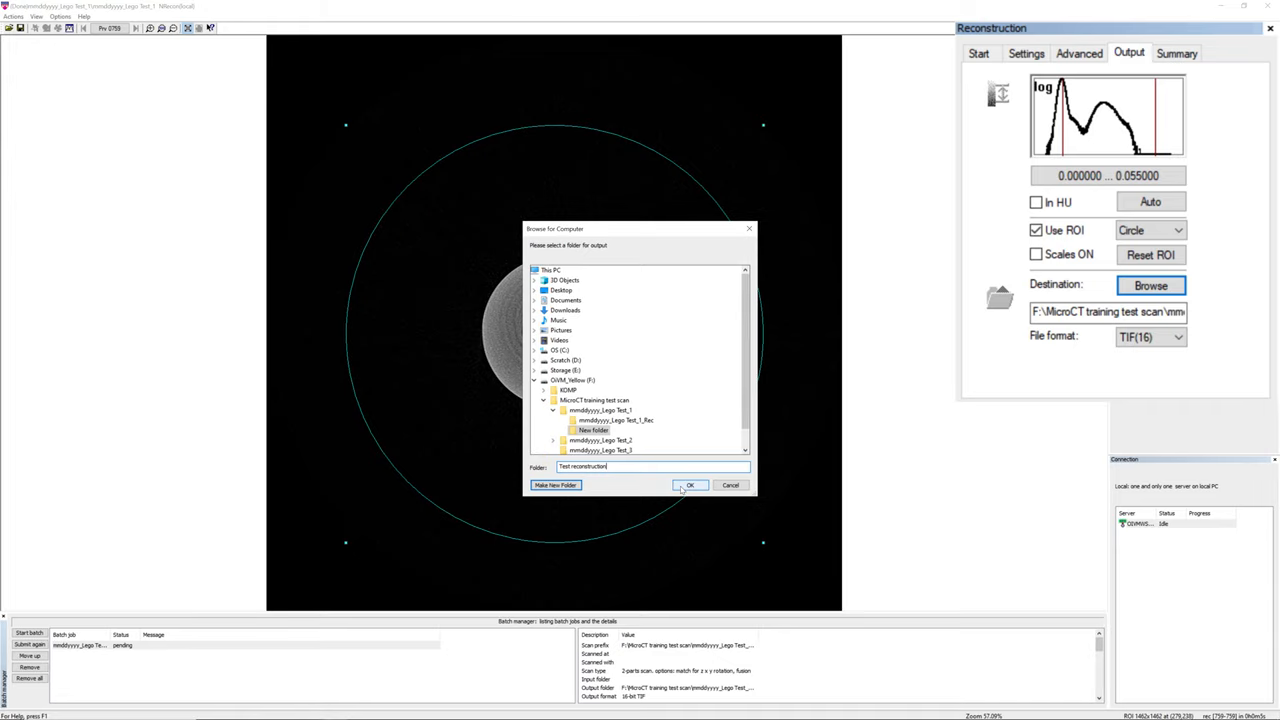
click(690, 485)
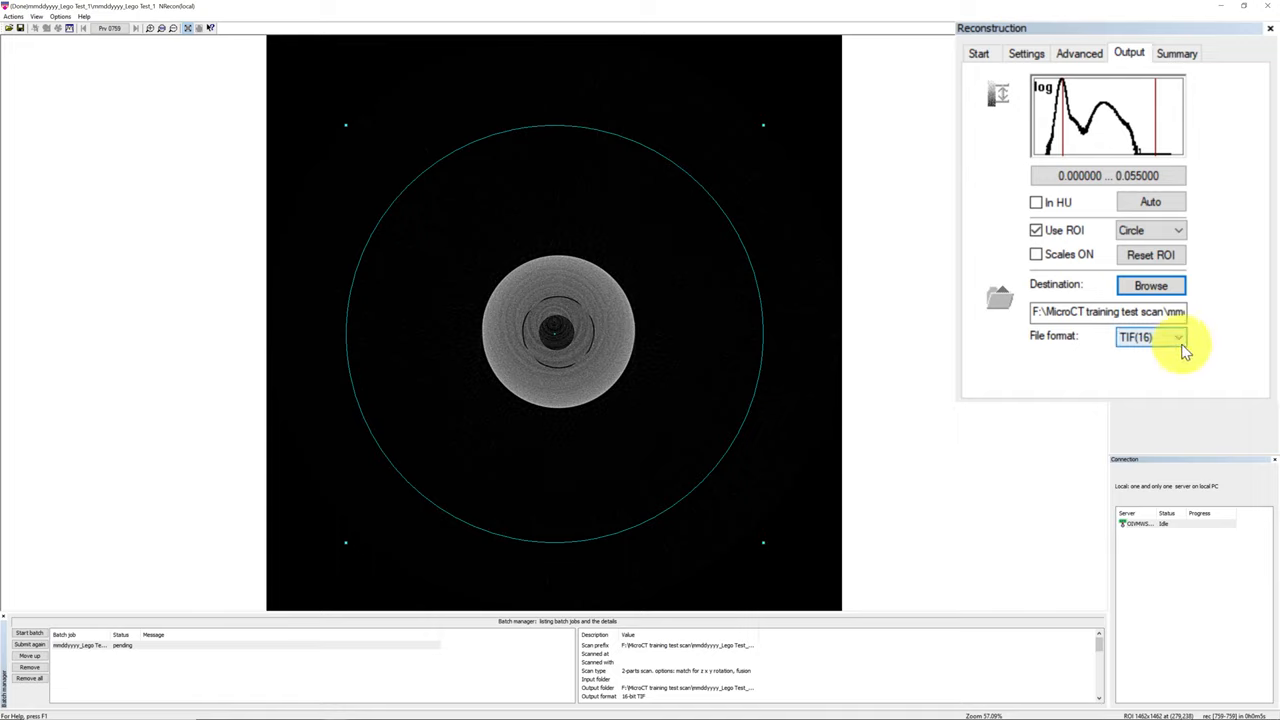
click(1150, 336)
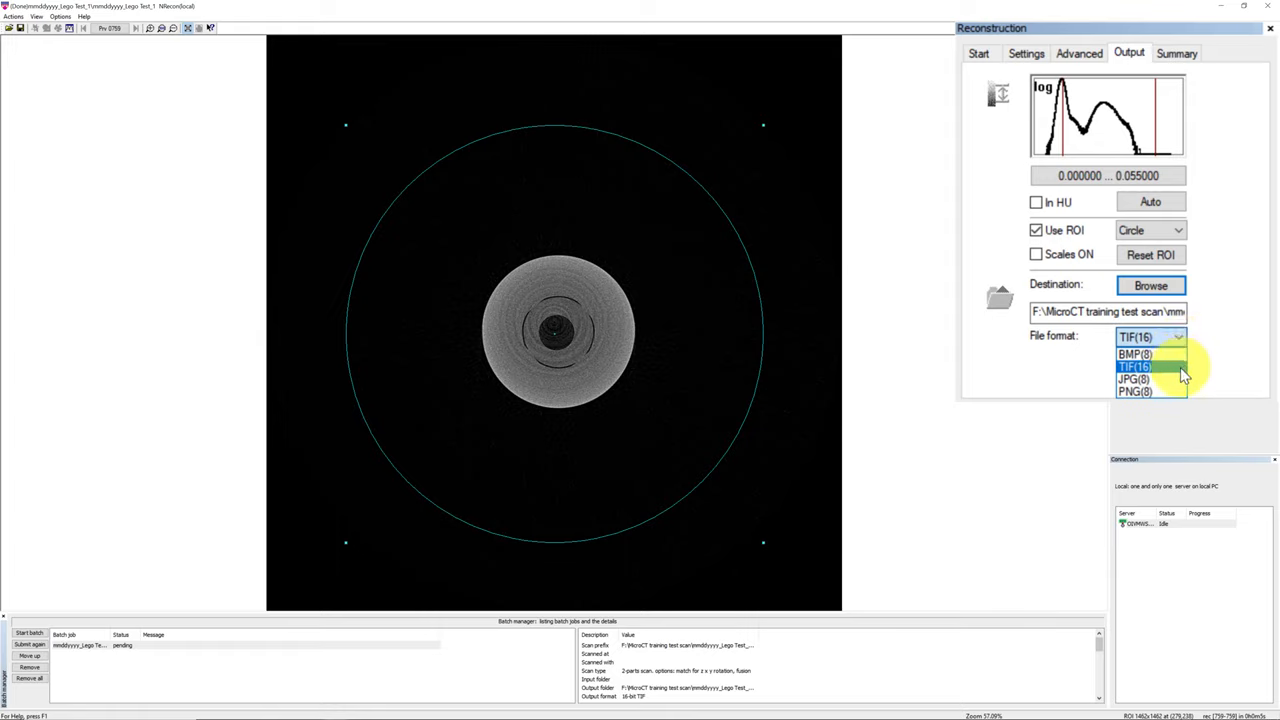
click(1135, 366)
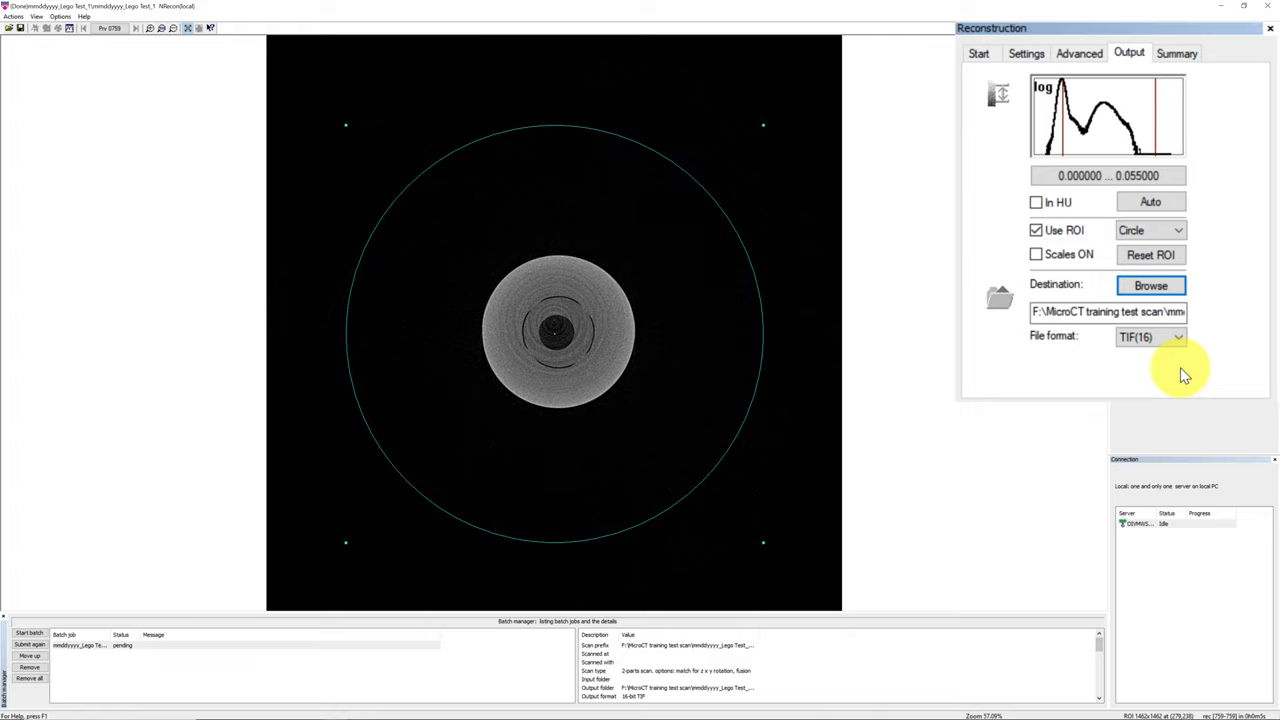
mouse_move(1185, 375)
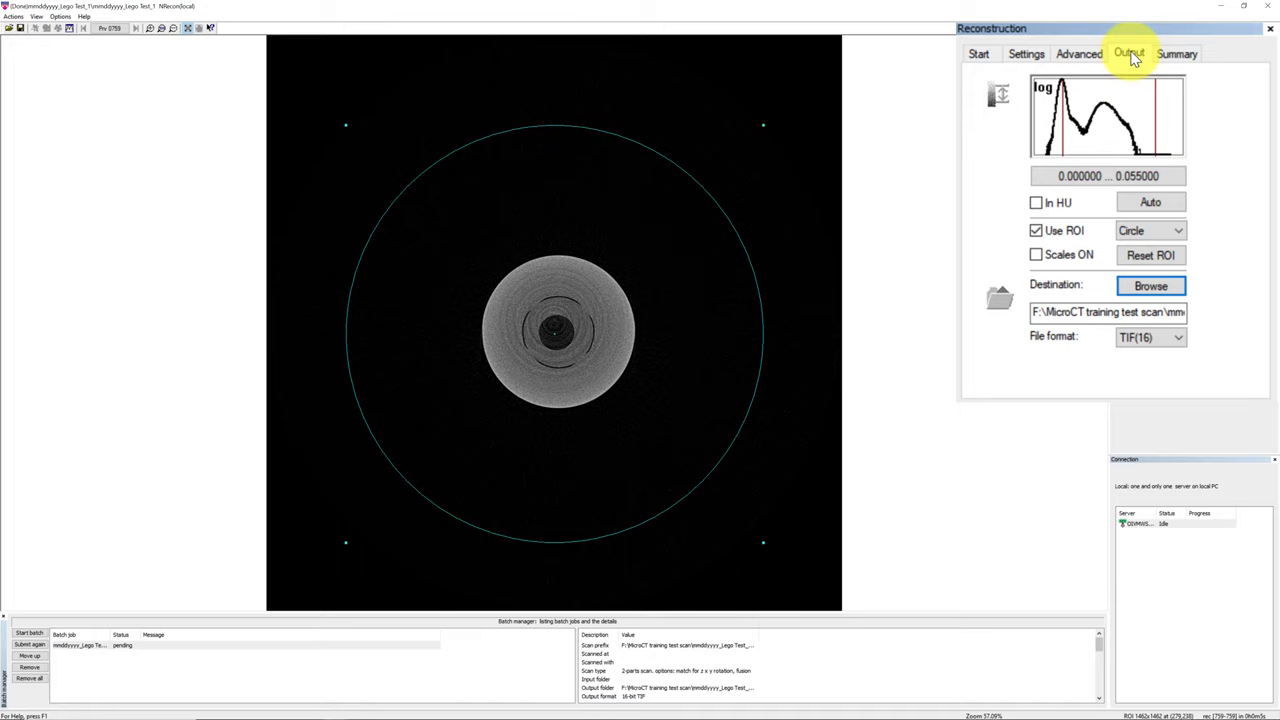
Step: Show the Settings page: misalignment compensation -2.0, smoothing and ring reduction off, beam-hardening 0%
click(1025, 53)
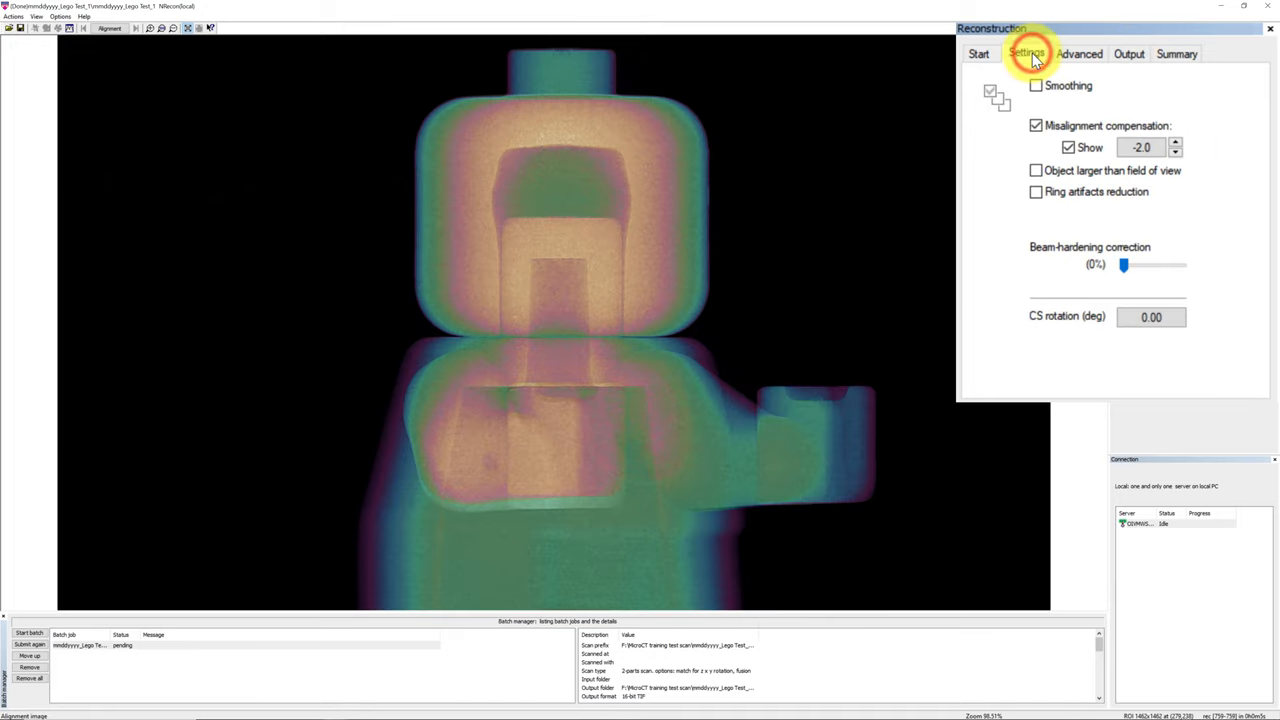
click(1026, 53)
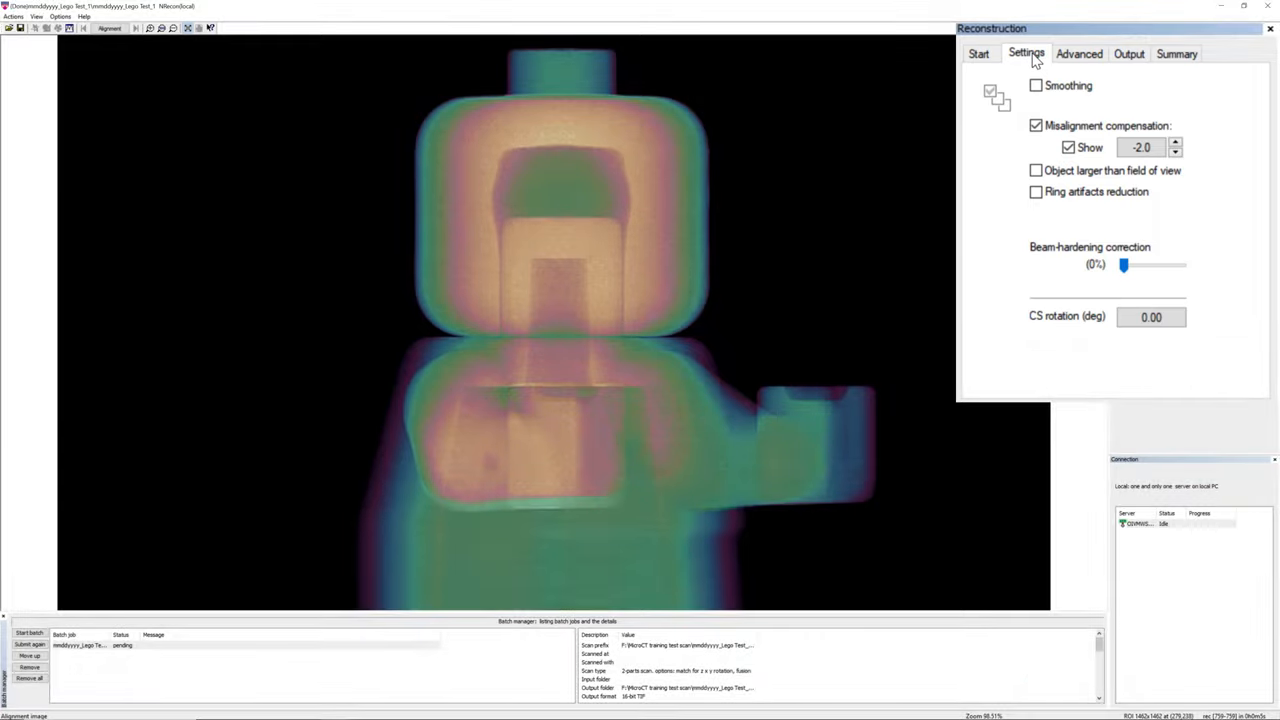
click(1143, 147)
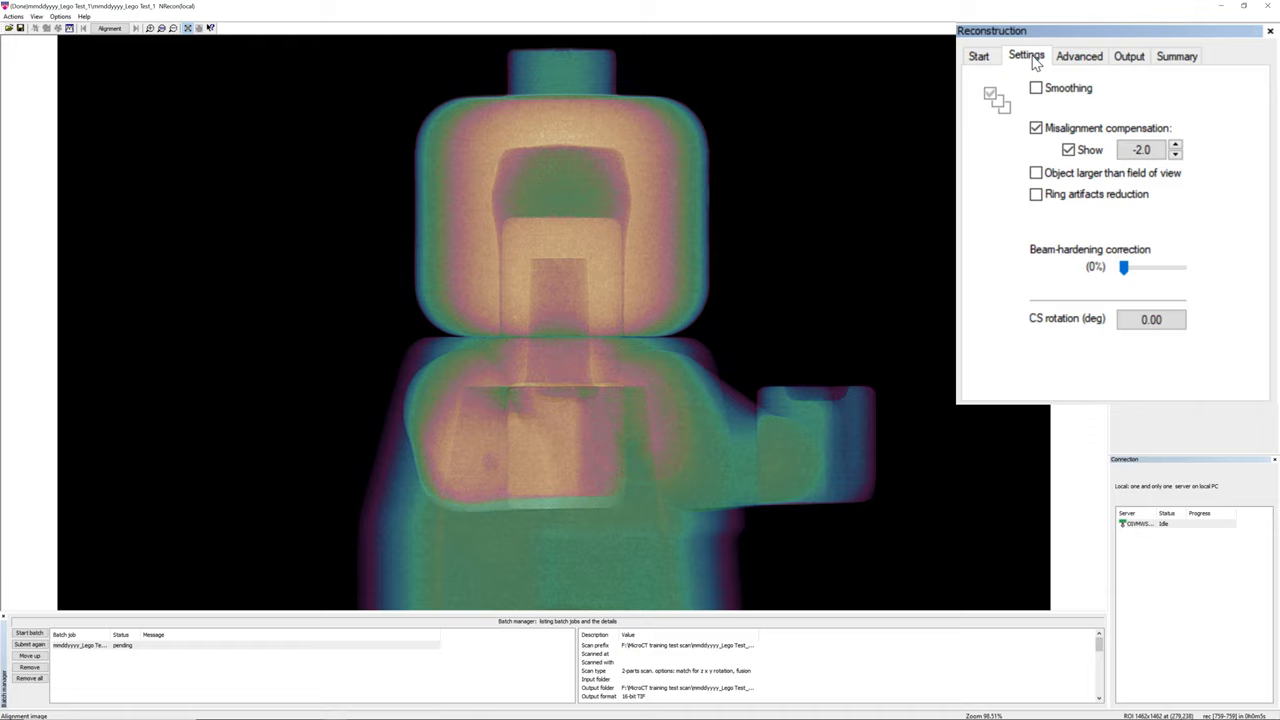
mouse_move(1125, 103)
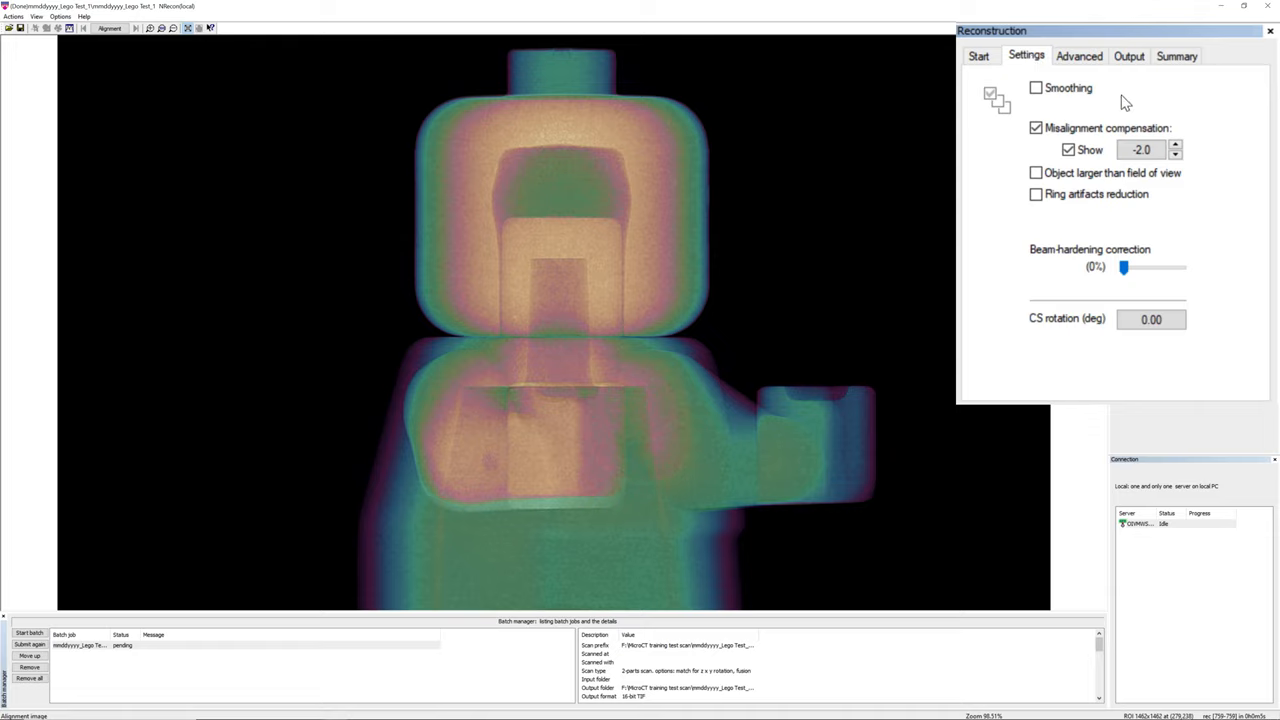